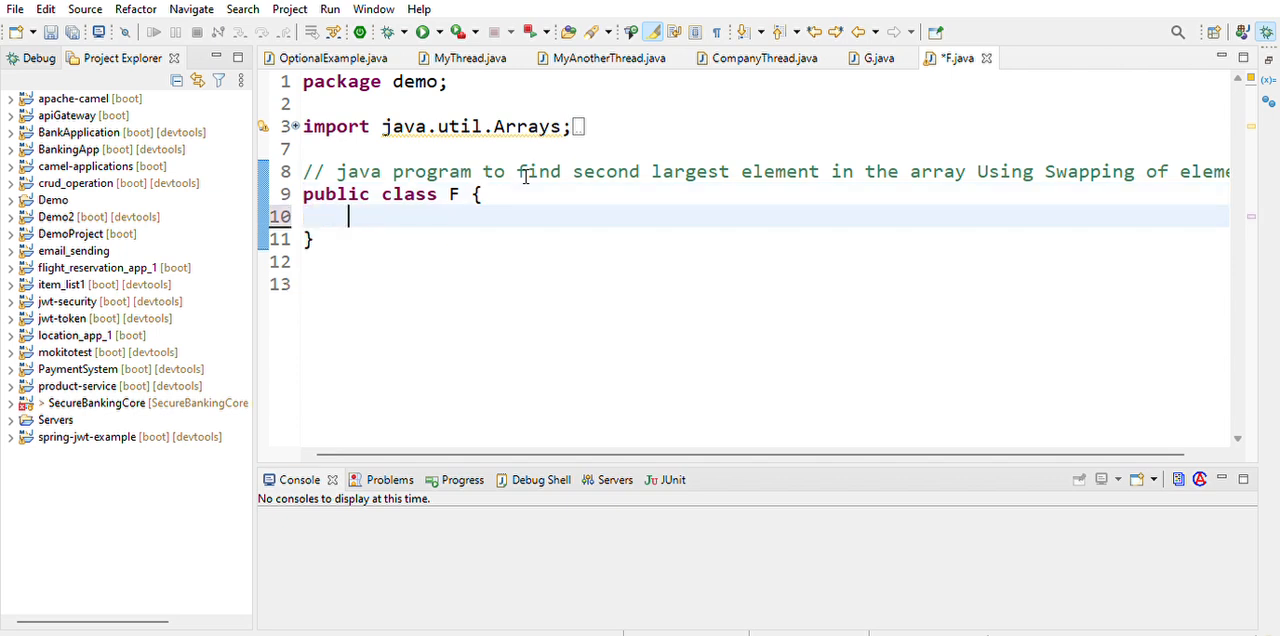
Insert a main method via content assist and declare int temp, size inside it
type("mai")
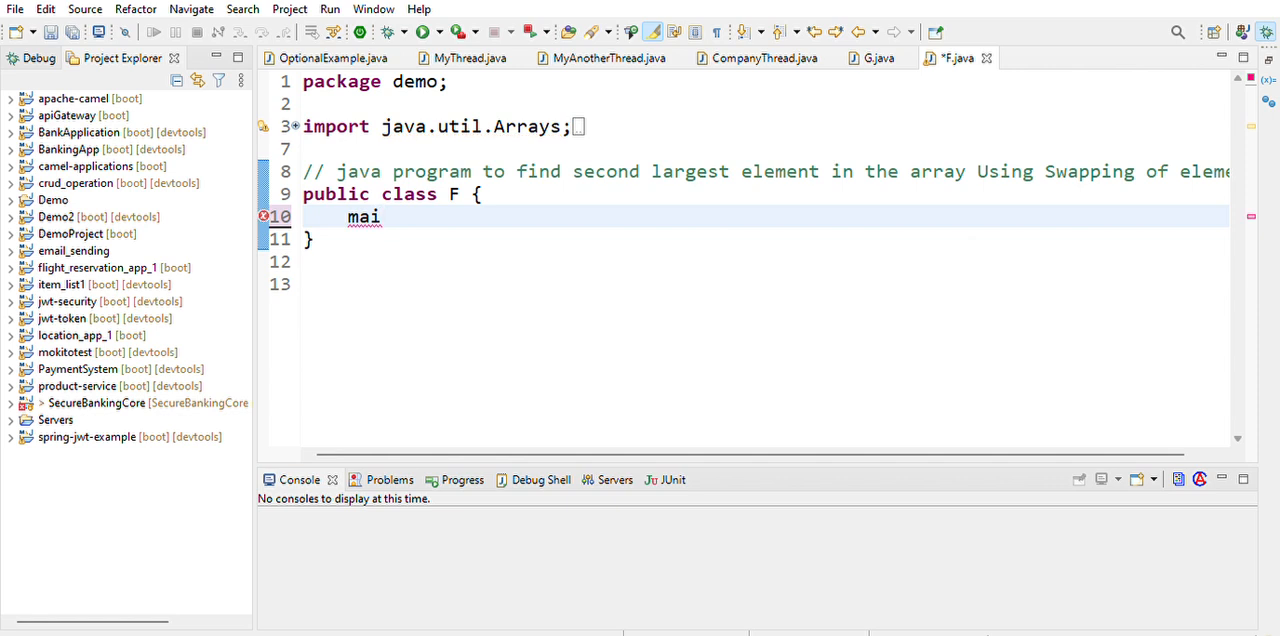
type("n(String[] args) {")
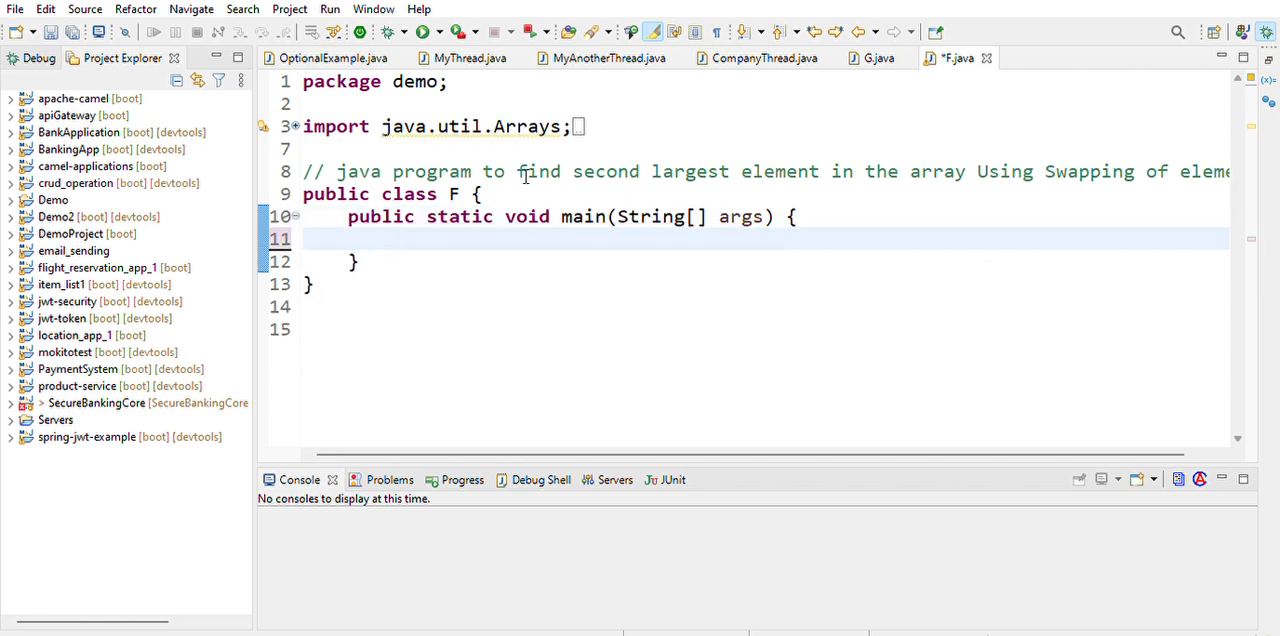
type("int")
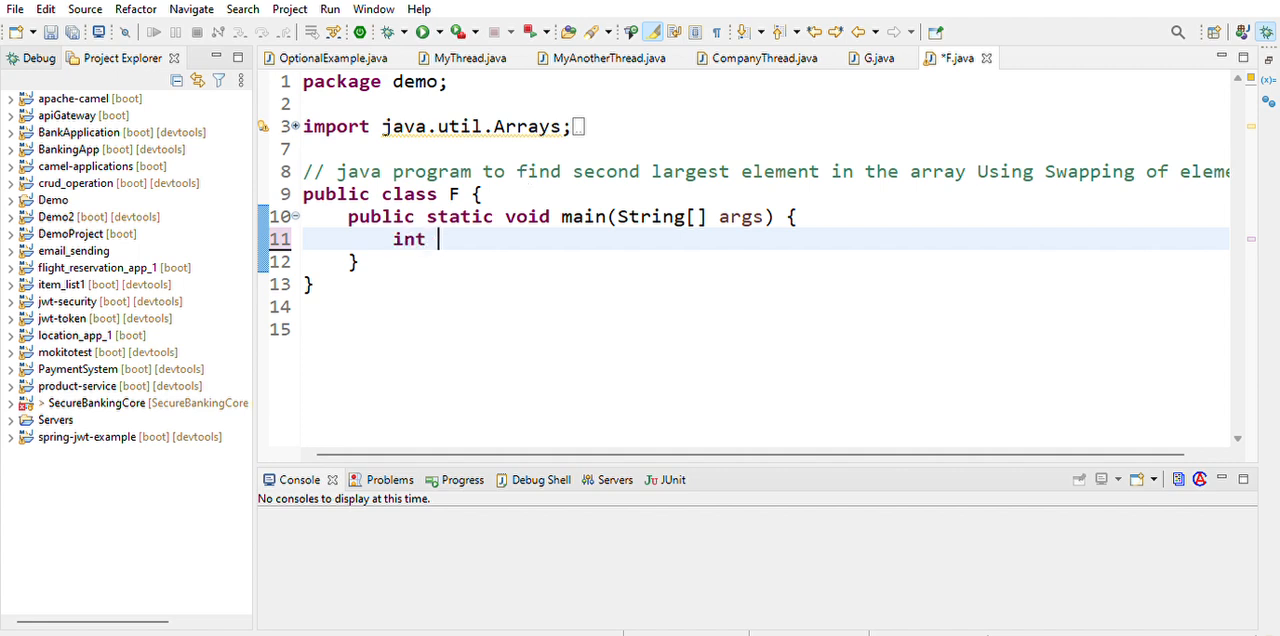
type("temp")
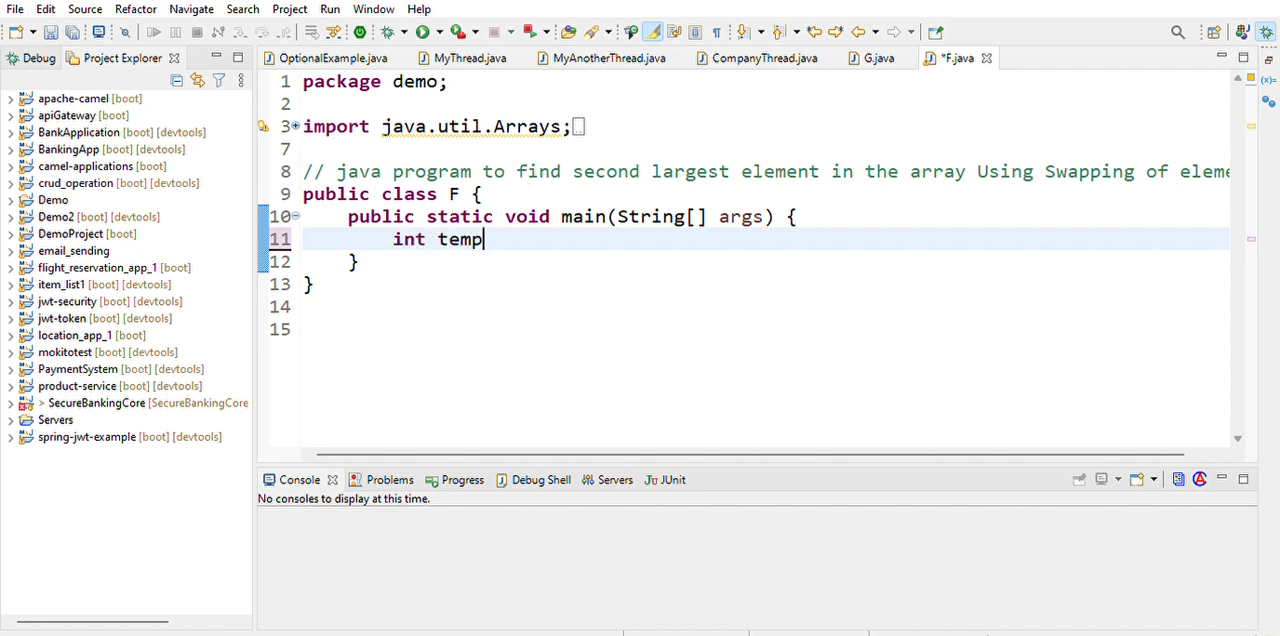
type(",si")
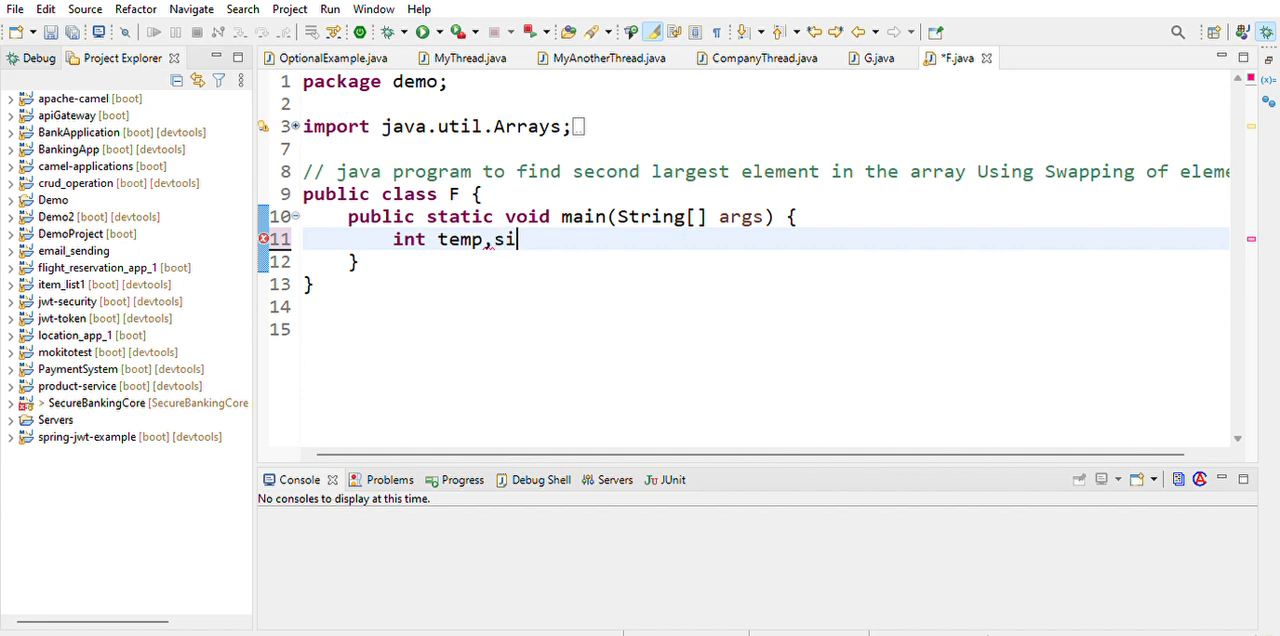
type("ze;")
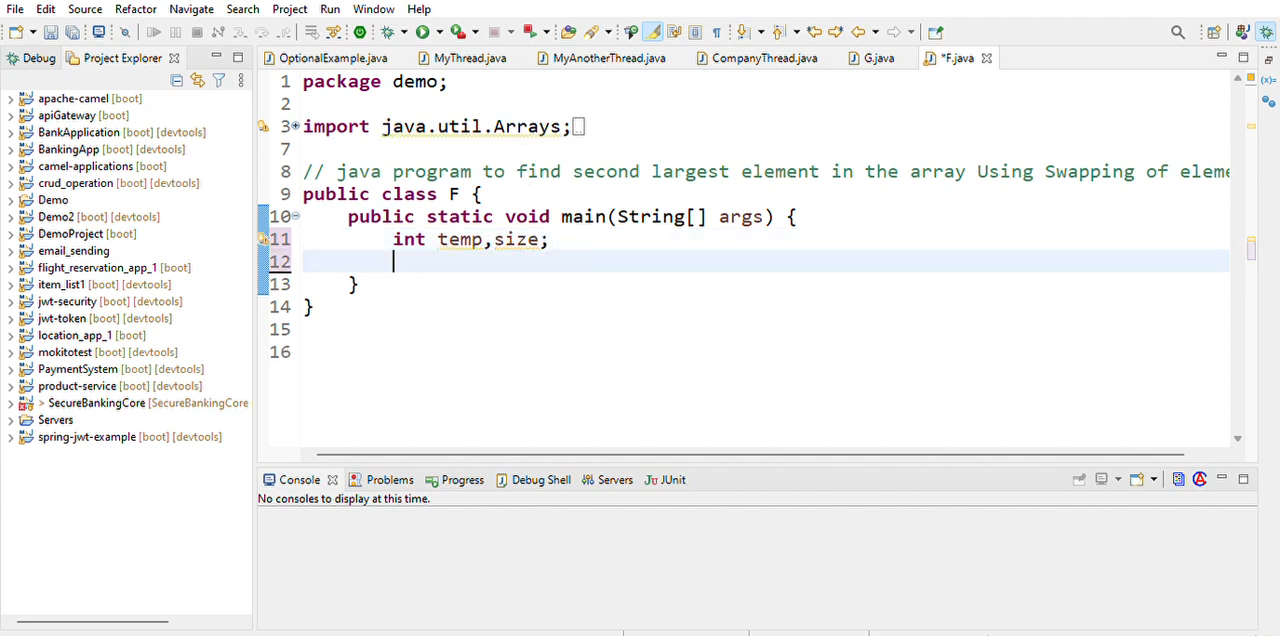
Declare the int array arr initialized to {20, 10, 60, 45}
type("int")
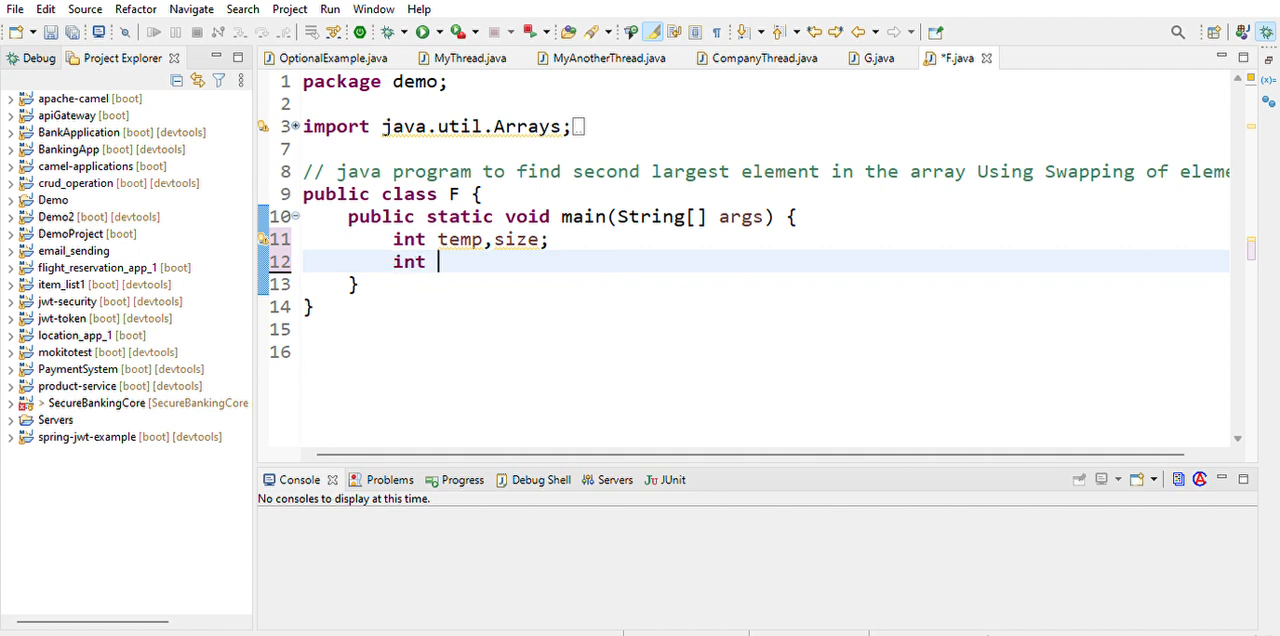
type("[]")
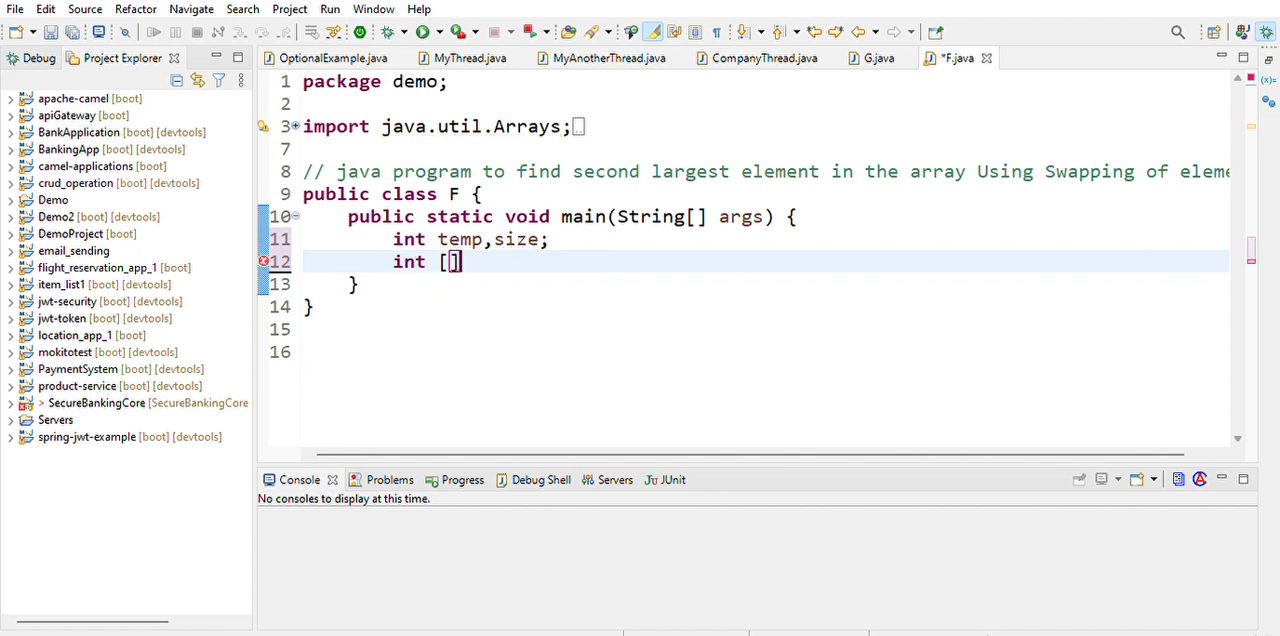
type("arrt")
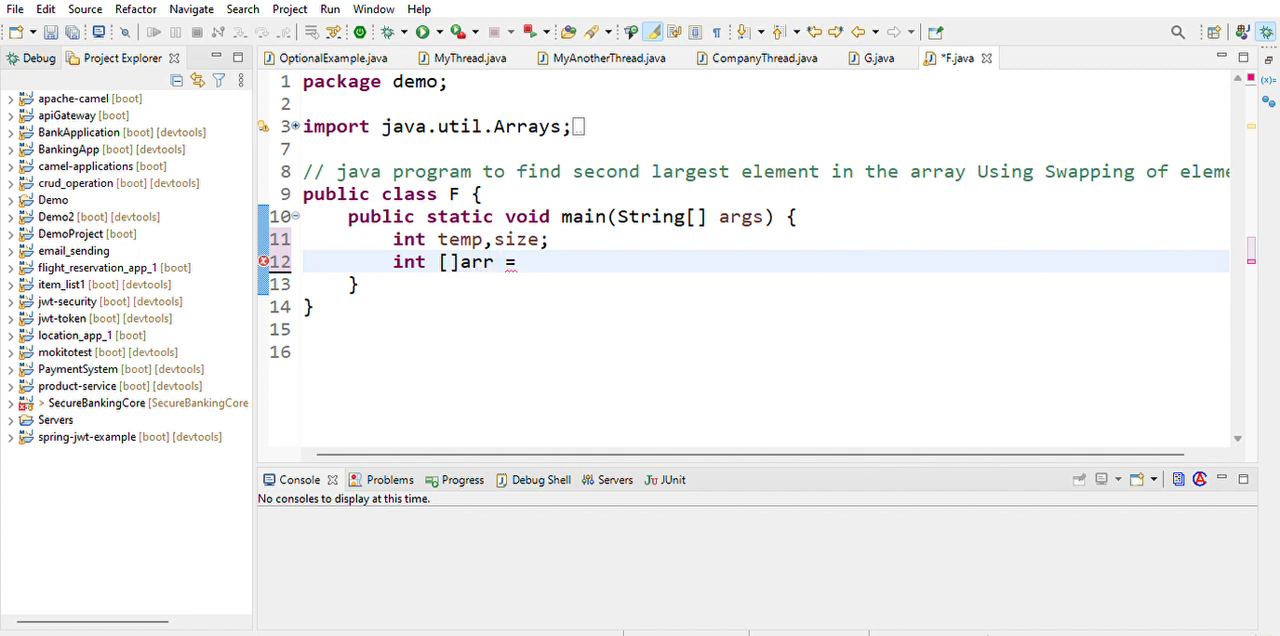
type("{")
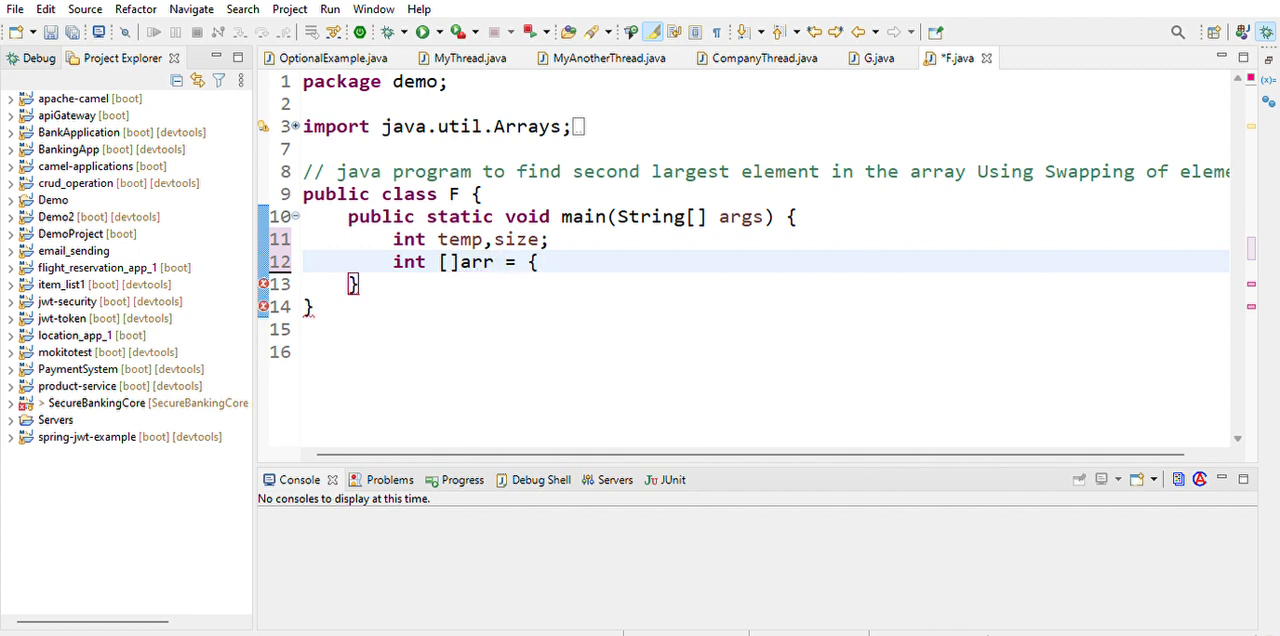
type("20,")
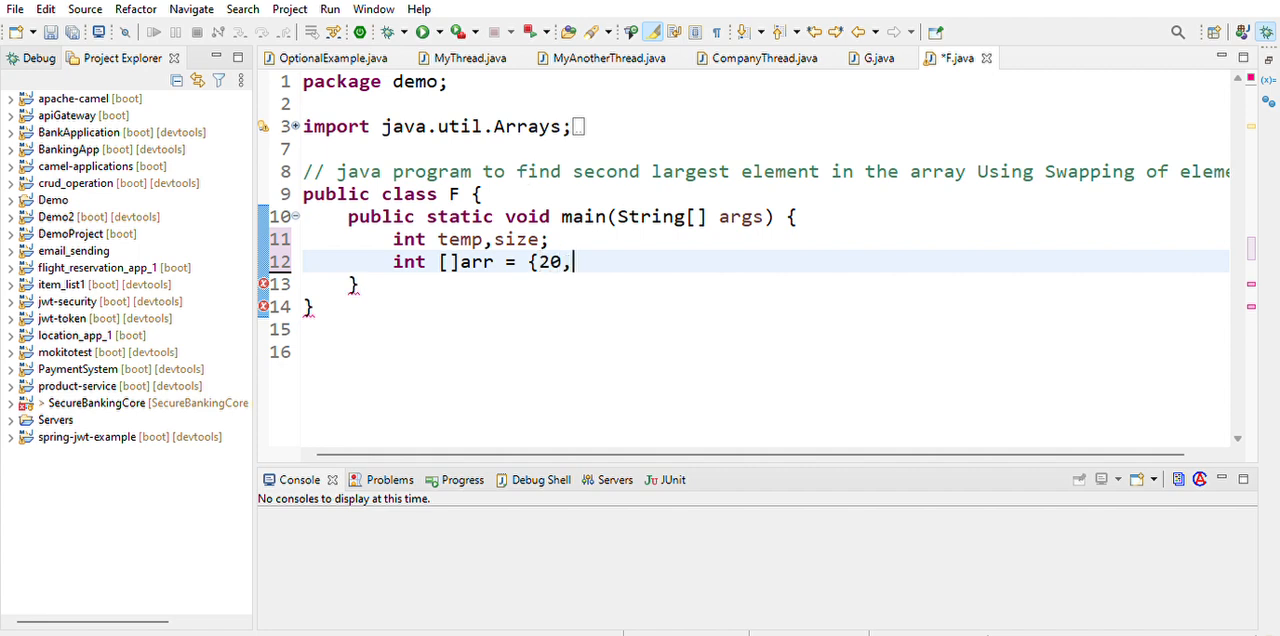
type("10,6")
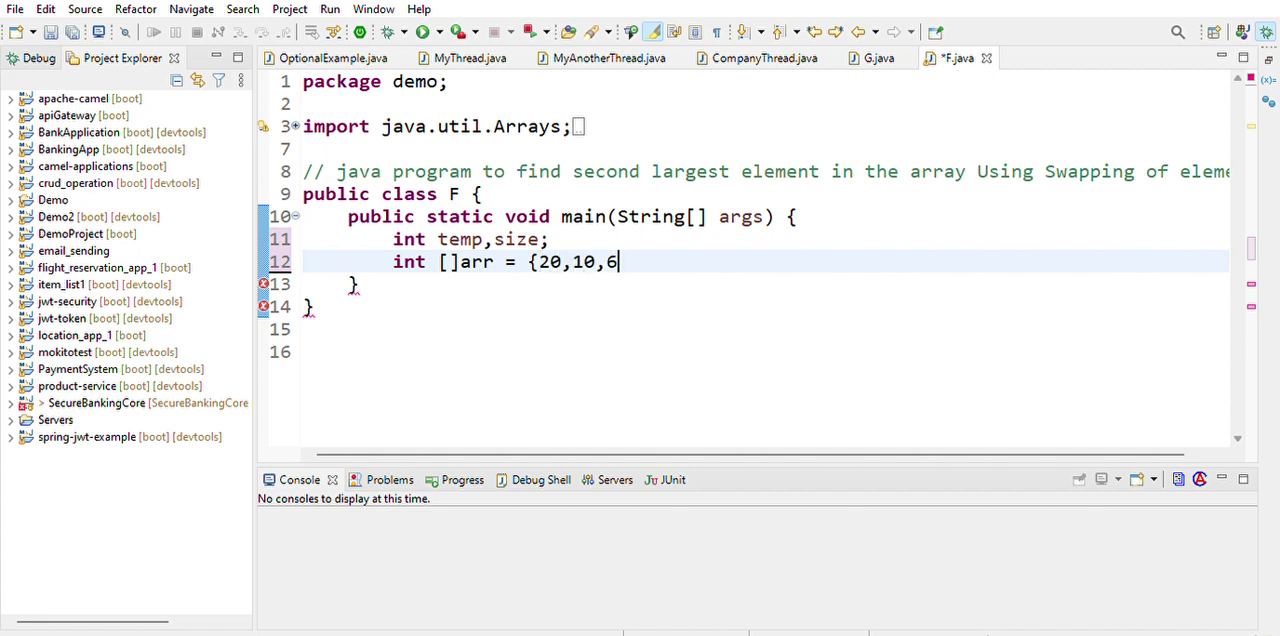
type("0")
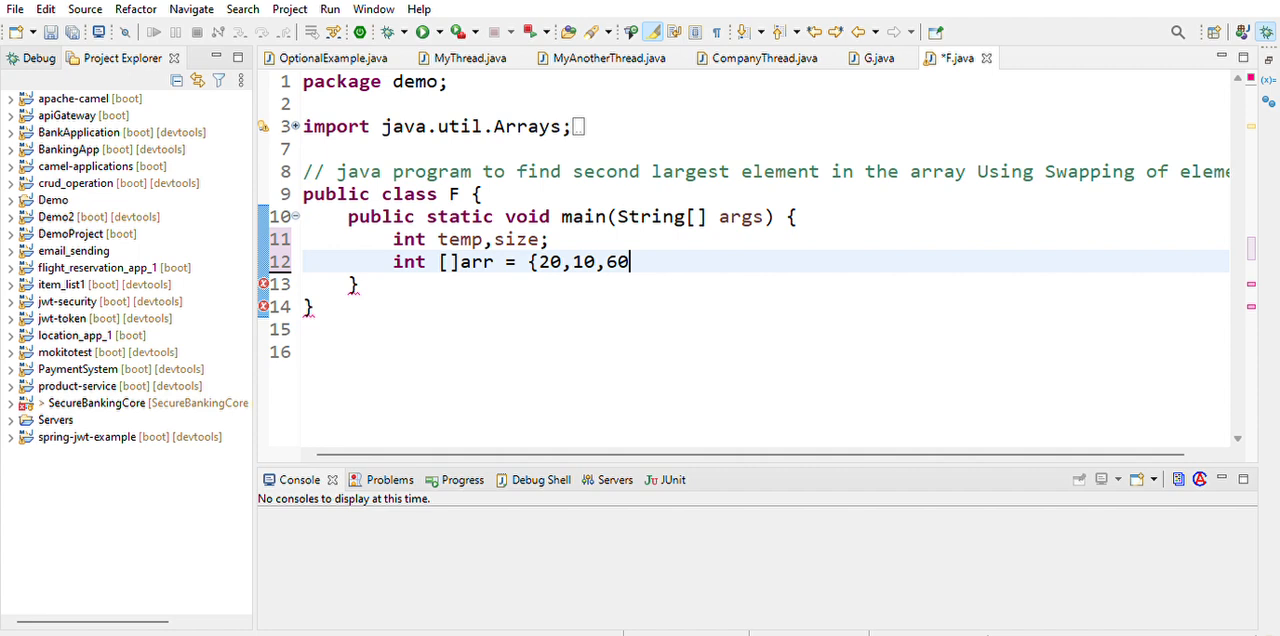
type(",45")
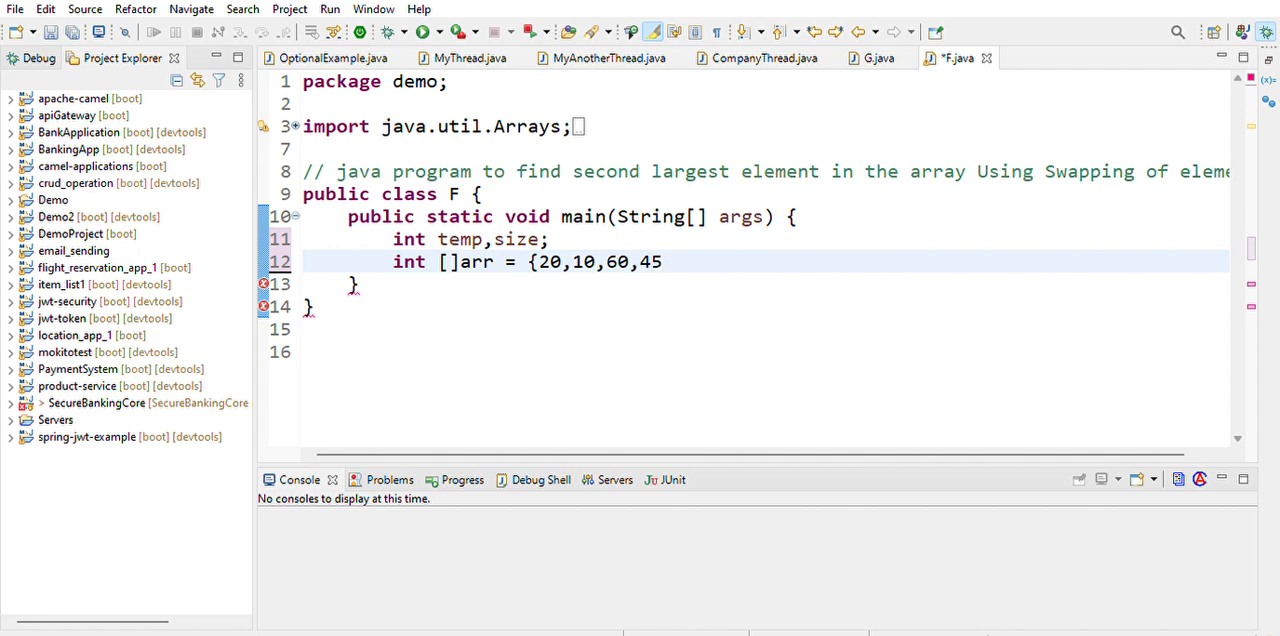
type("};")
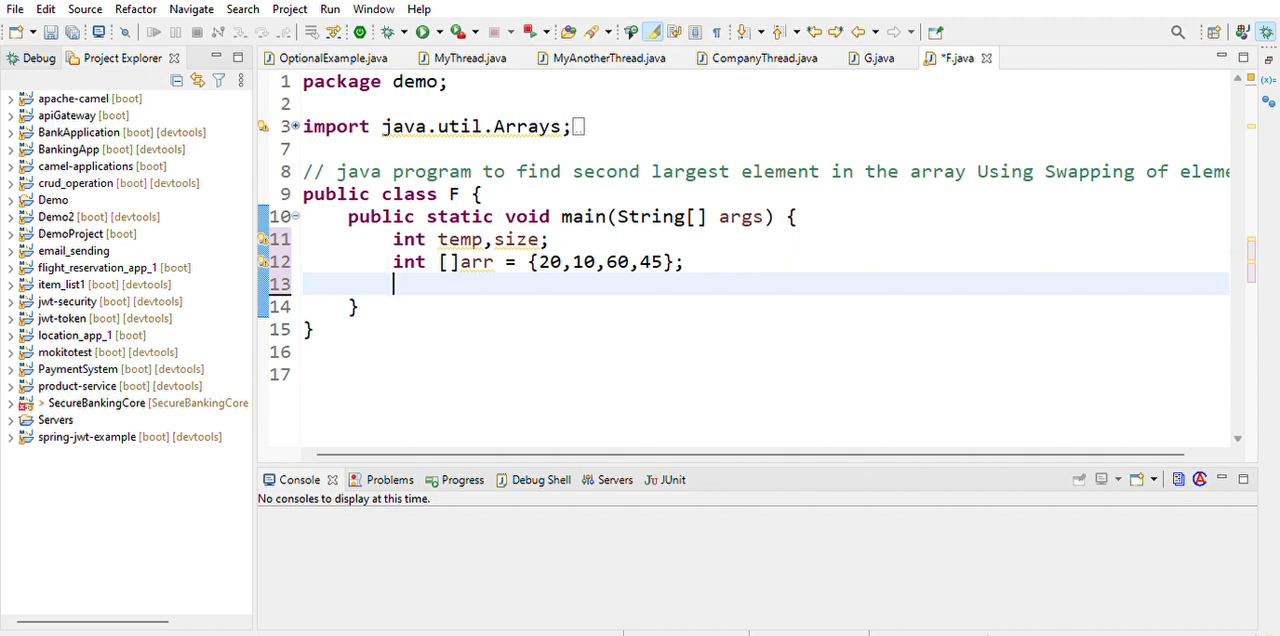
Assign size = arr.length on the next line
type("size")
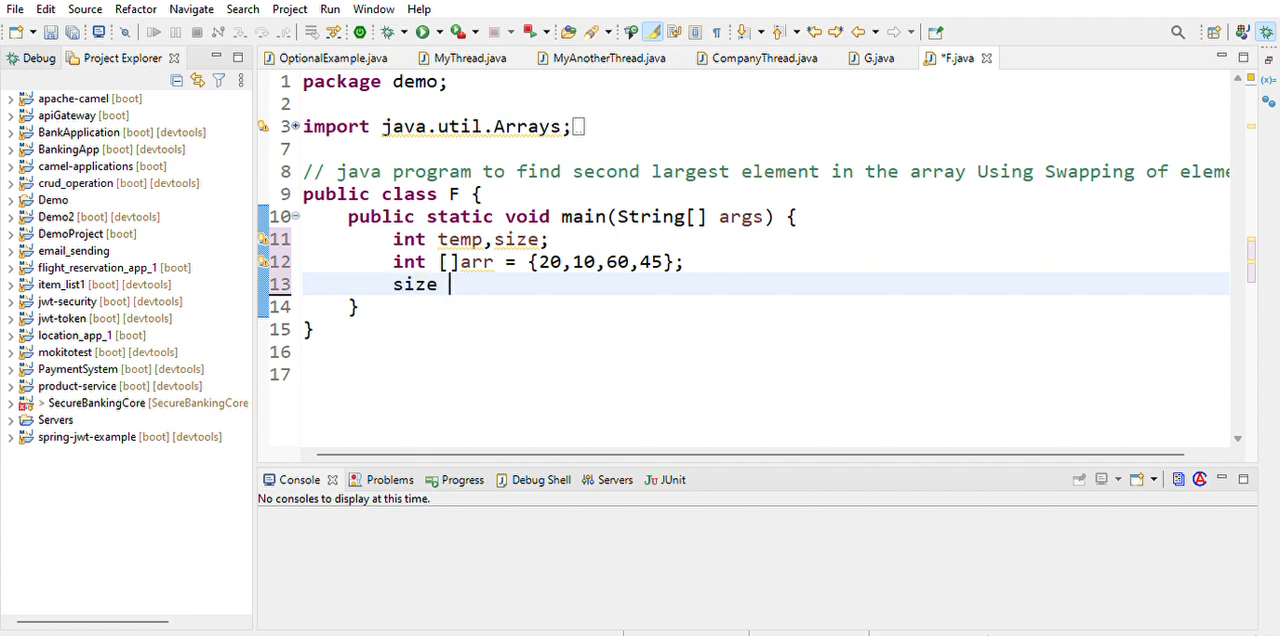
type("=")
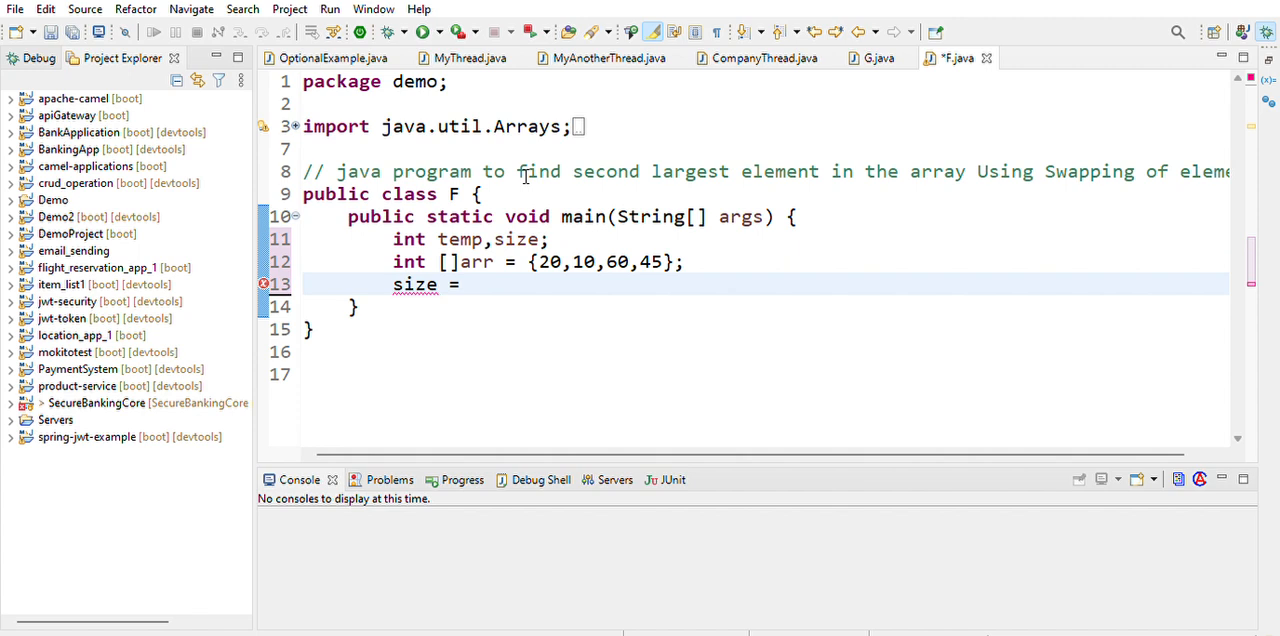
type("arr.l")
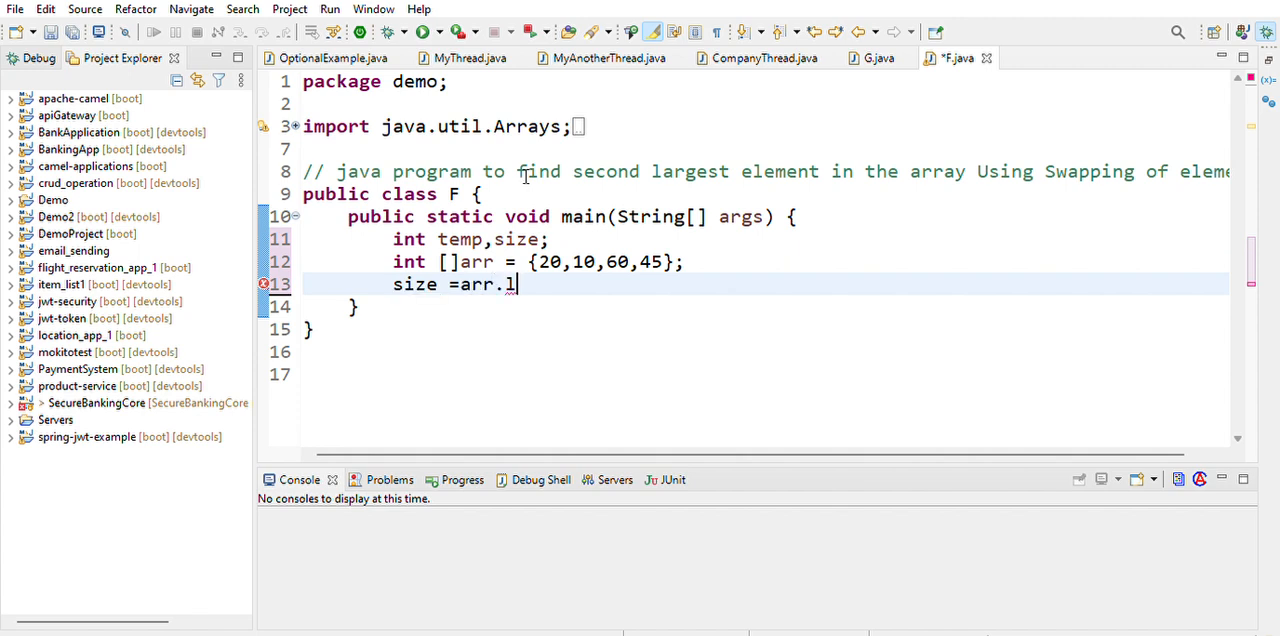
type("ength;")
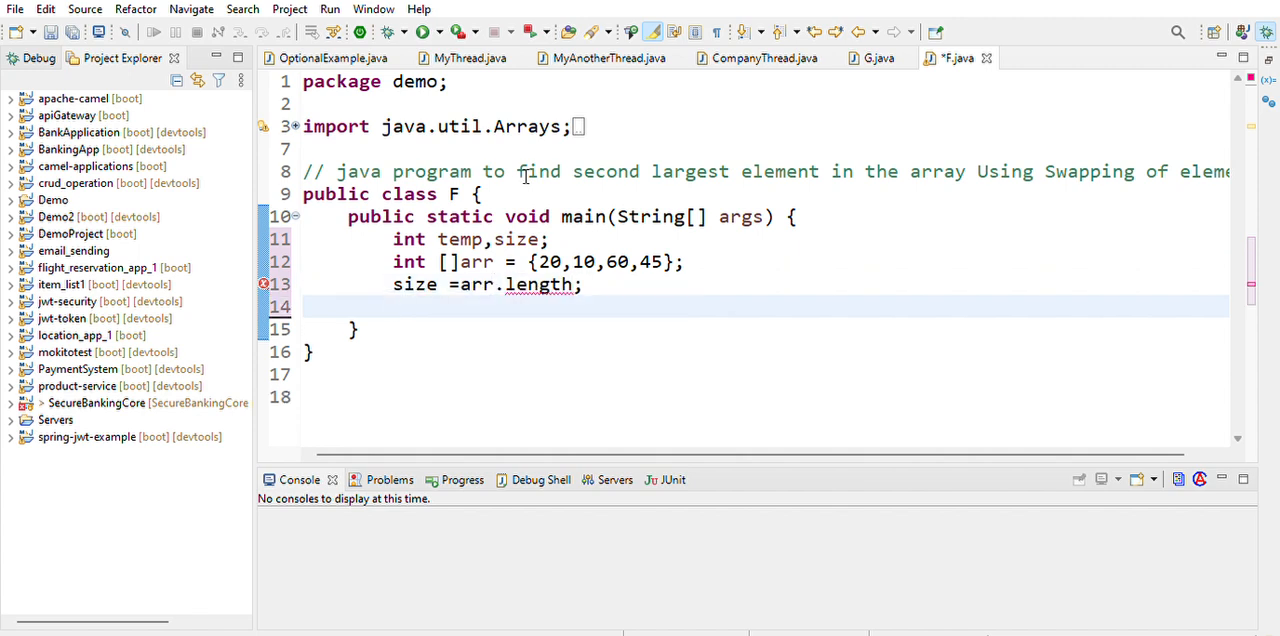
type("f")
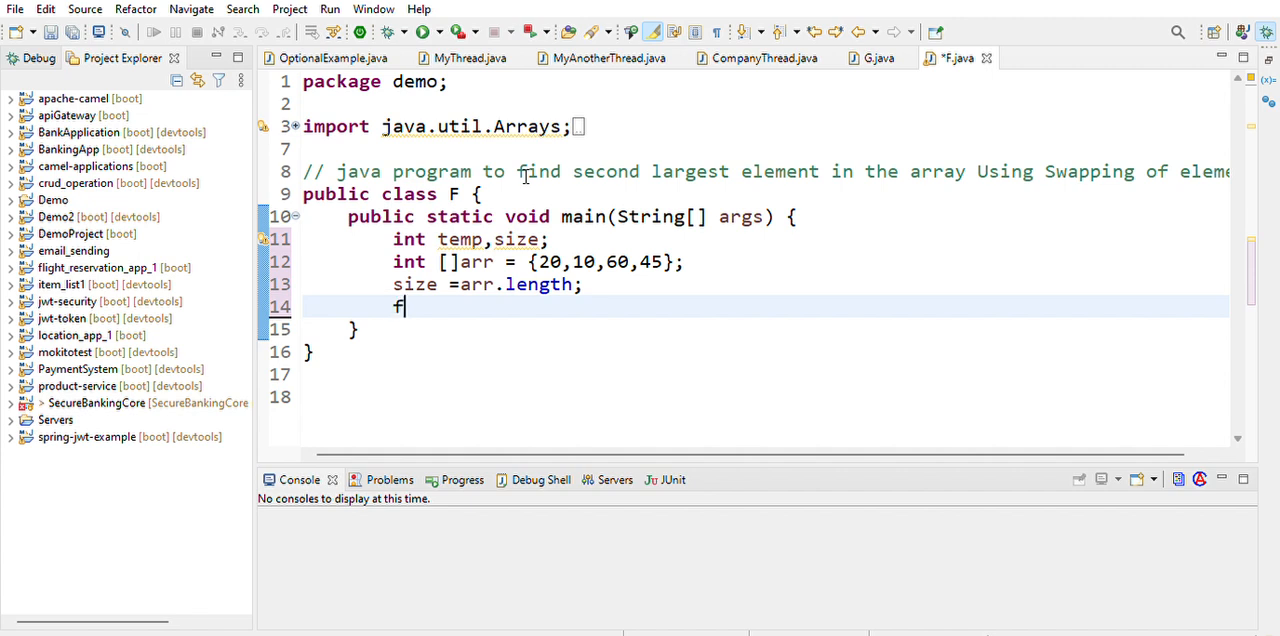
Insert a for-loop template running i from 0 while i < size
type("or")
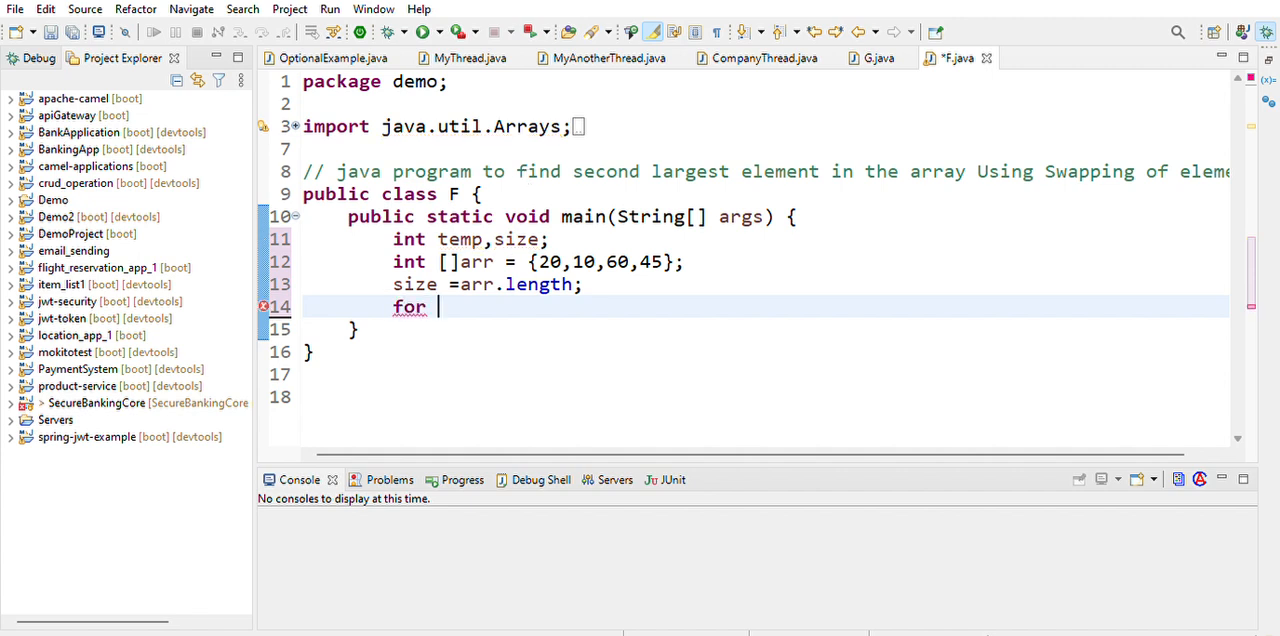
key("BackSpace")
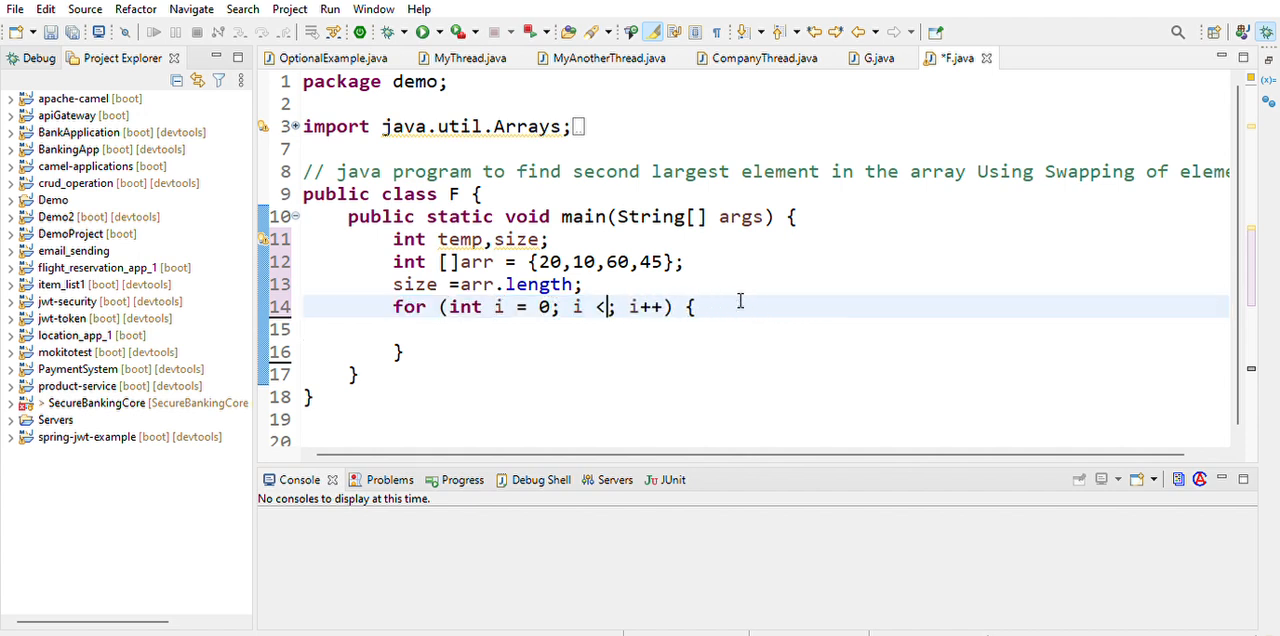
type("size")
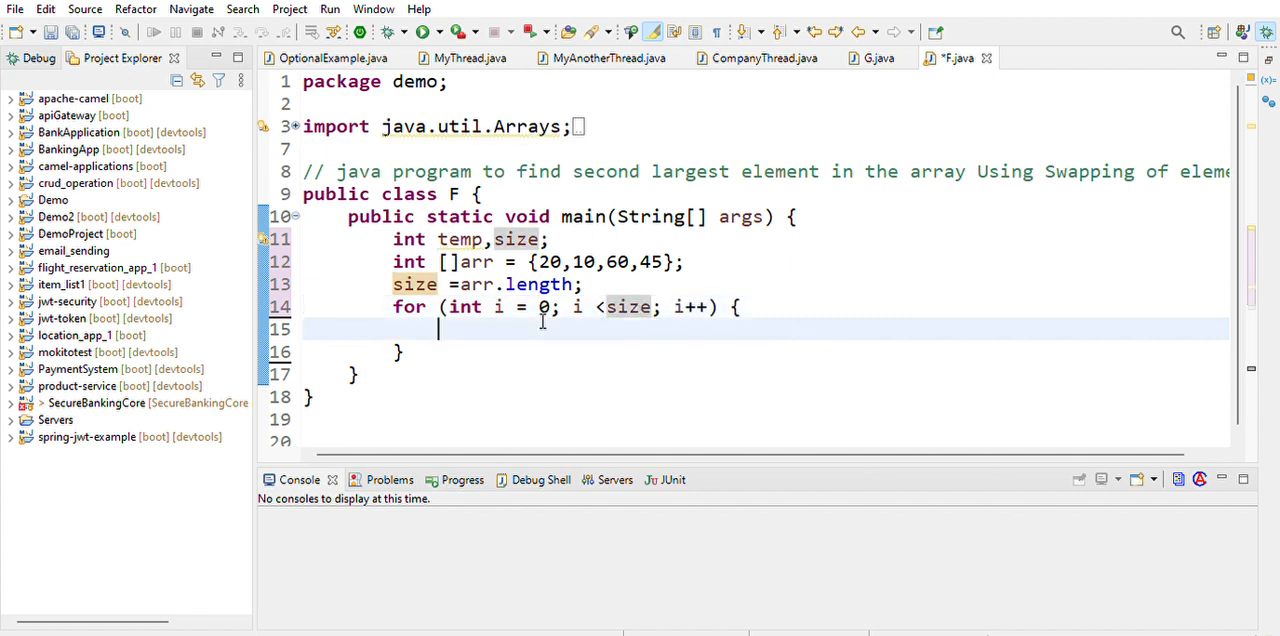
type("for")
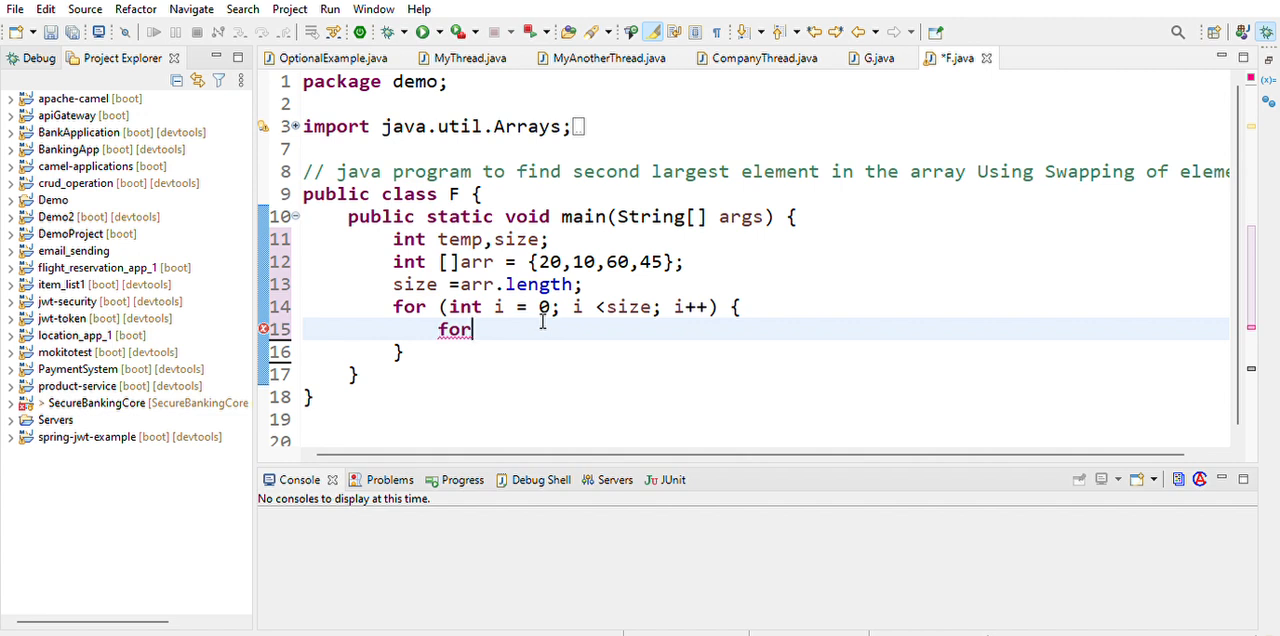
Add an inner j loop starting at i+1 containing if (arr[i] > arr[j])
type("(int j = 0; j < arr.length; j++) {")
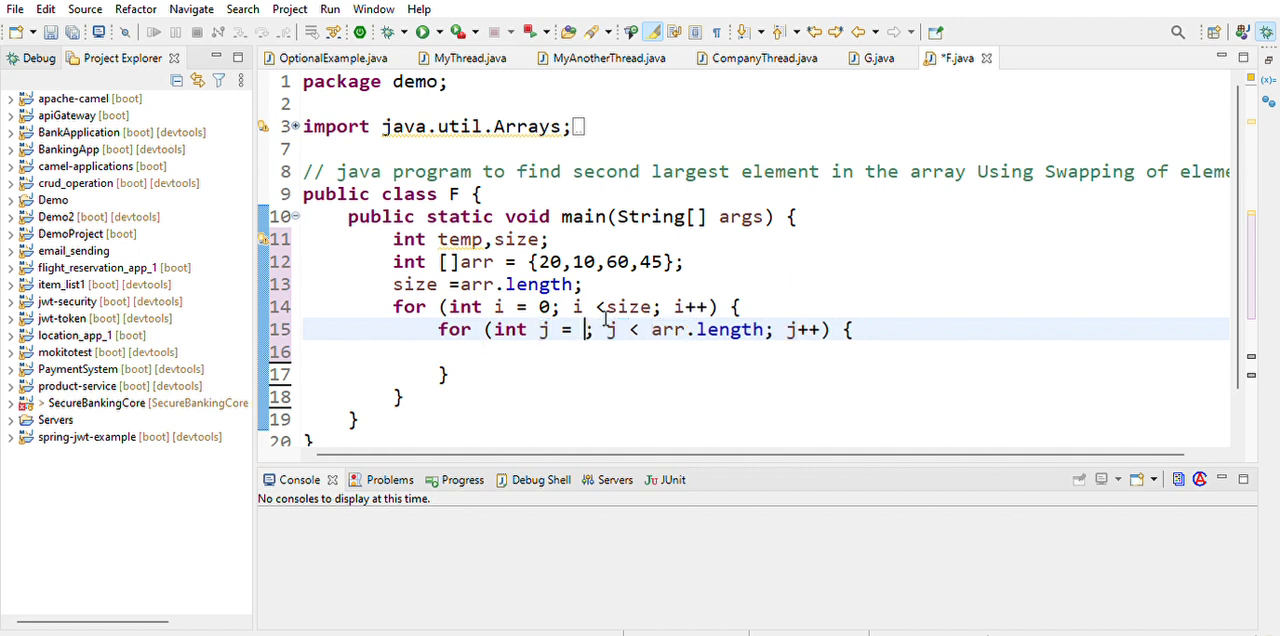
type("i+1")
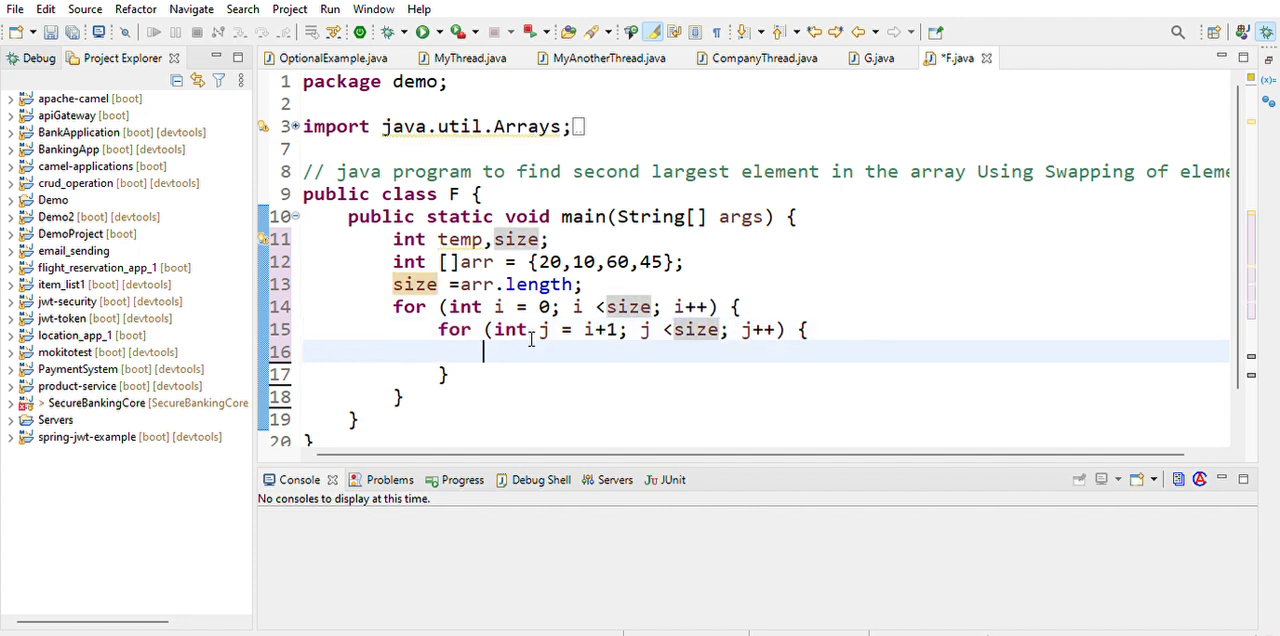
type("if")
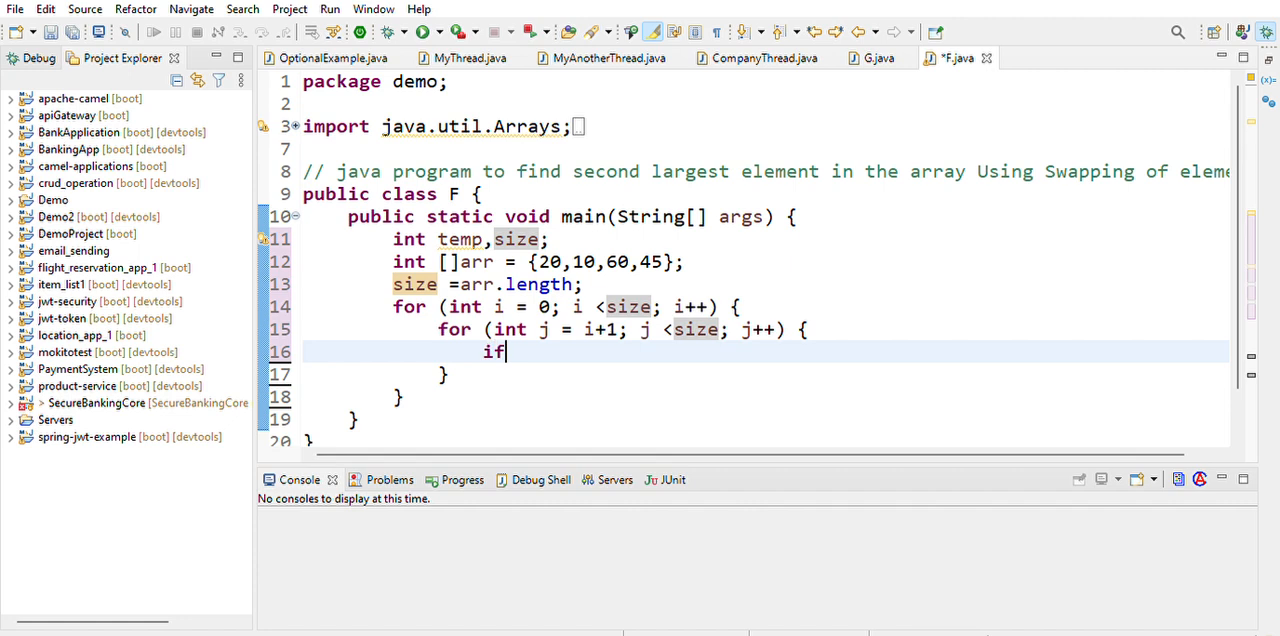
type("(a)")
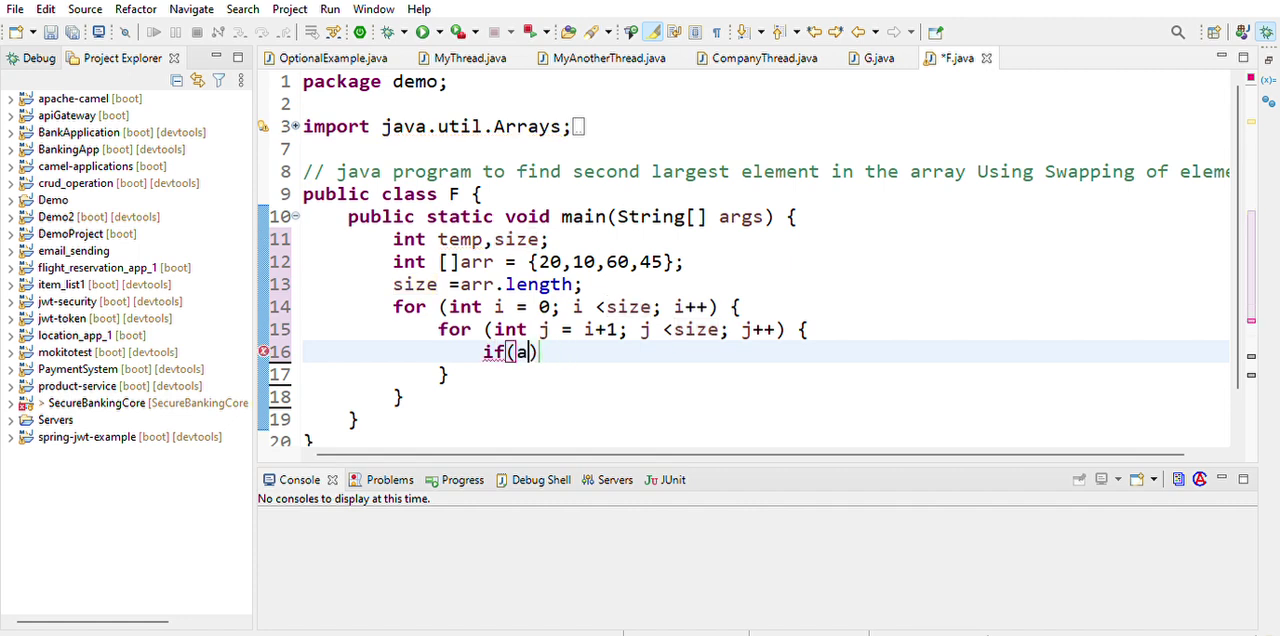
type("rr[i]")
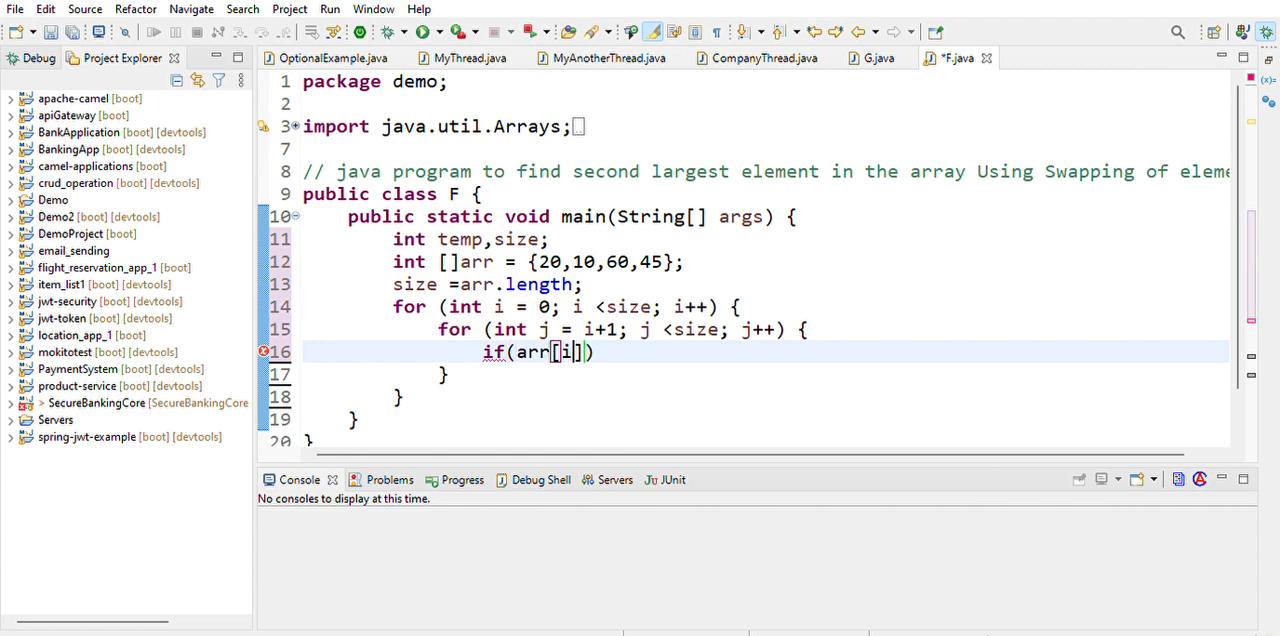
type(">")
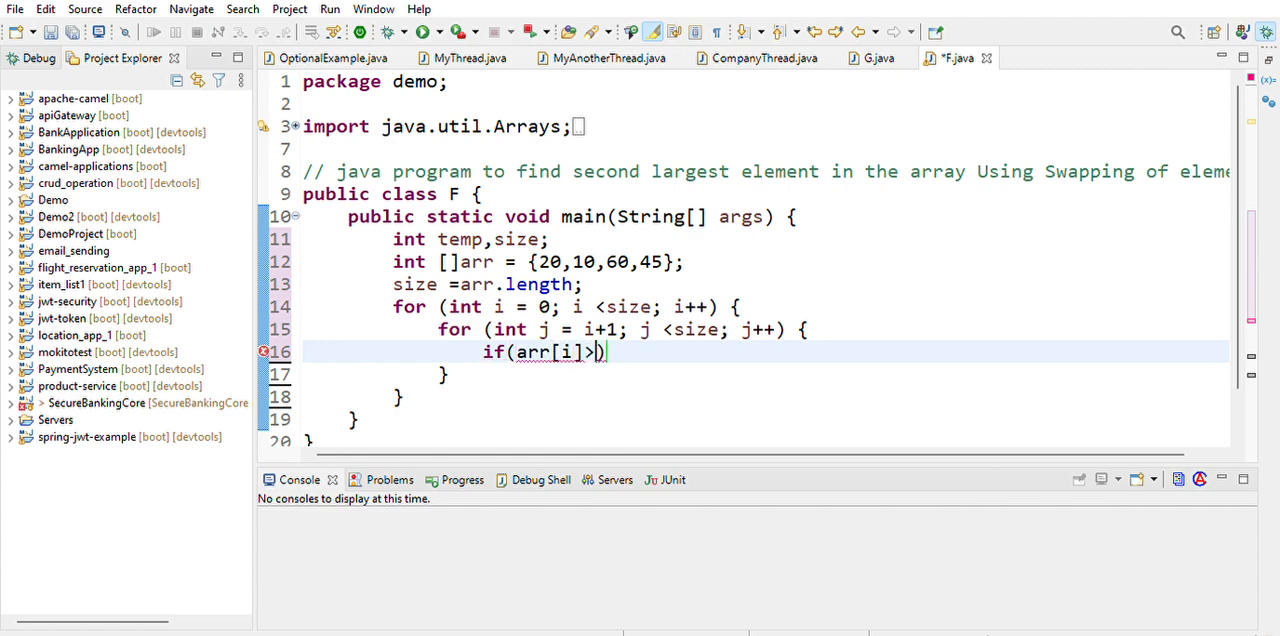
type("arr[]")
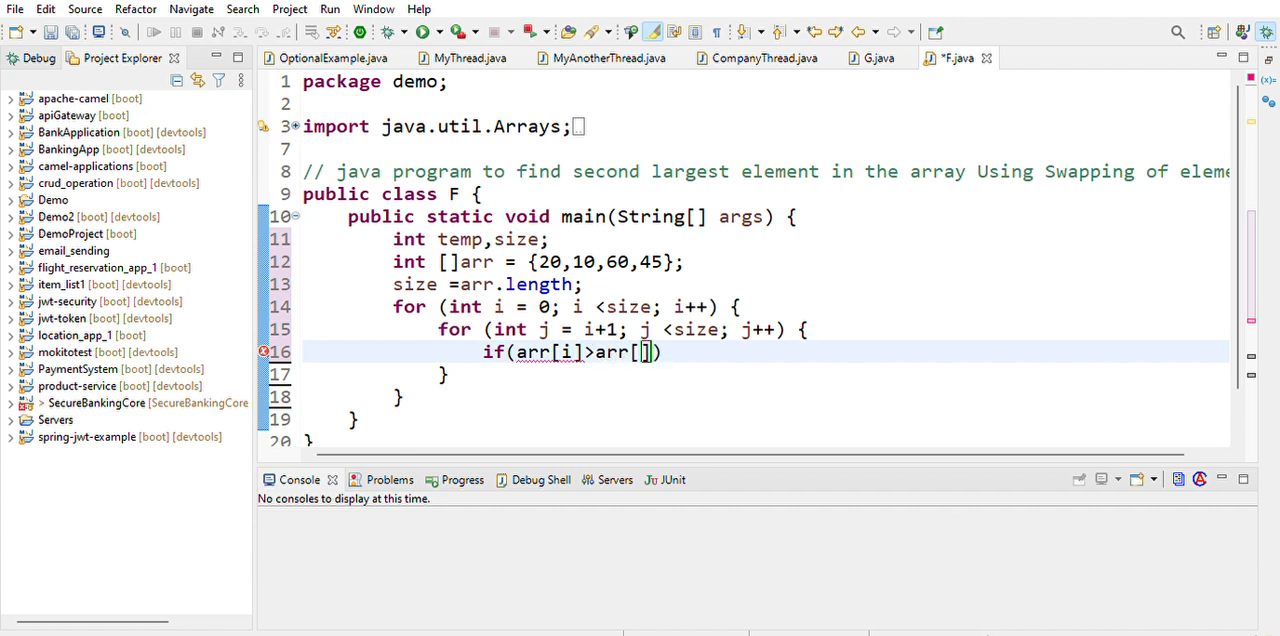
type("j")
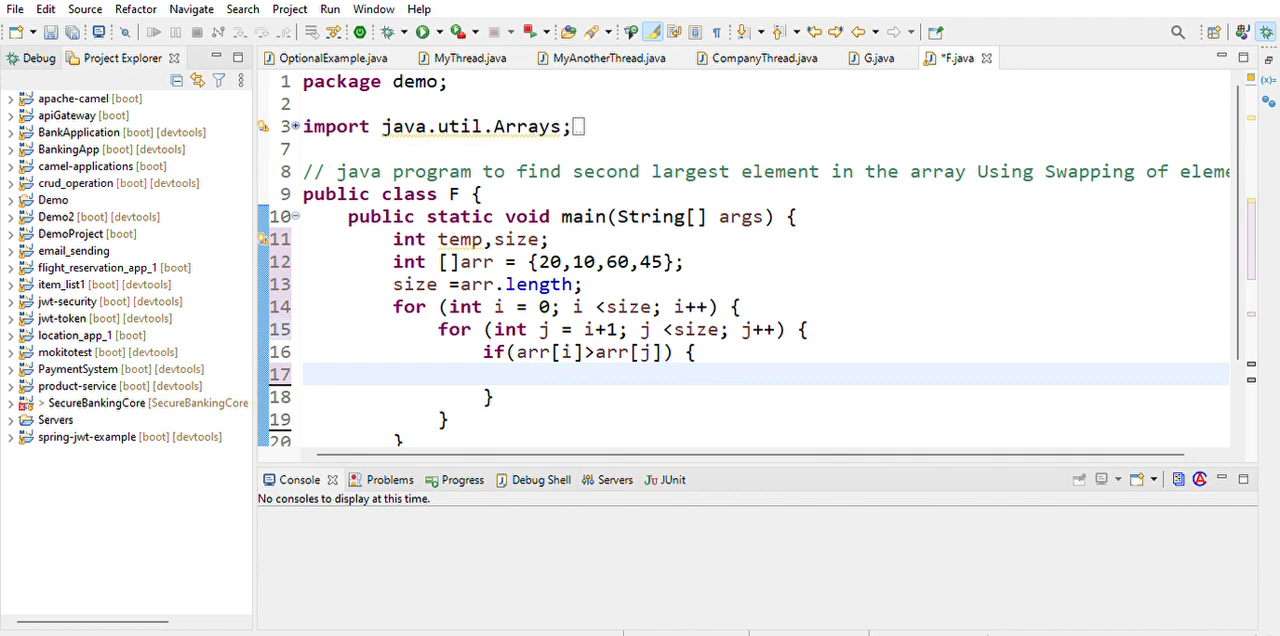
Swap arr[i] and arr[j] through temp inside the if block
type("t")
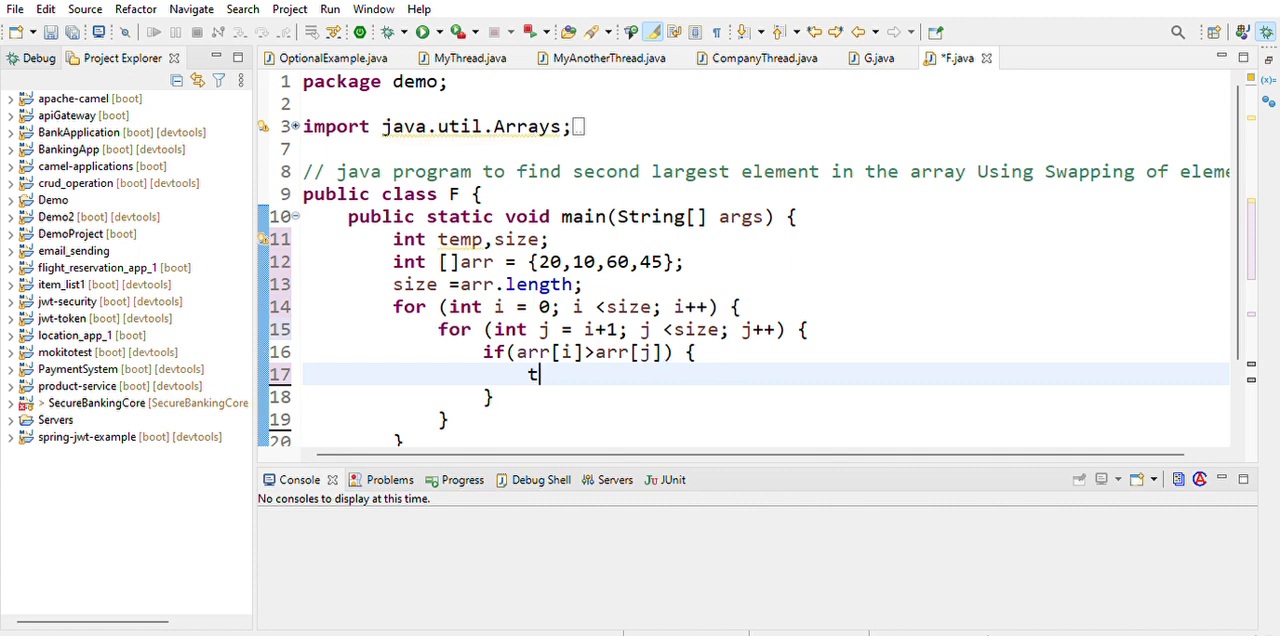
type("emp")
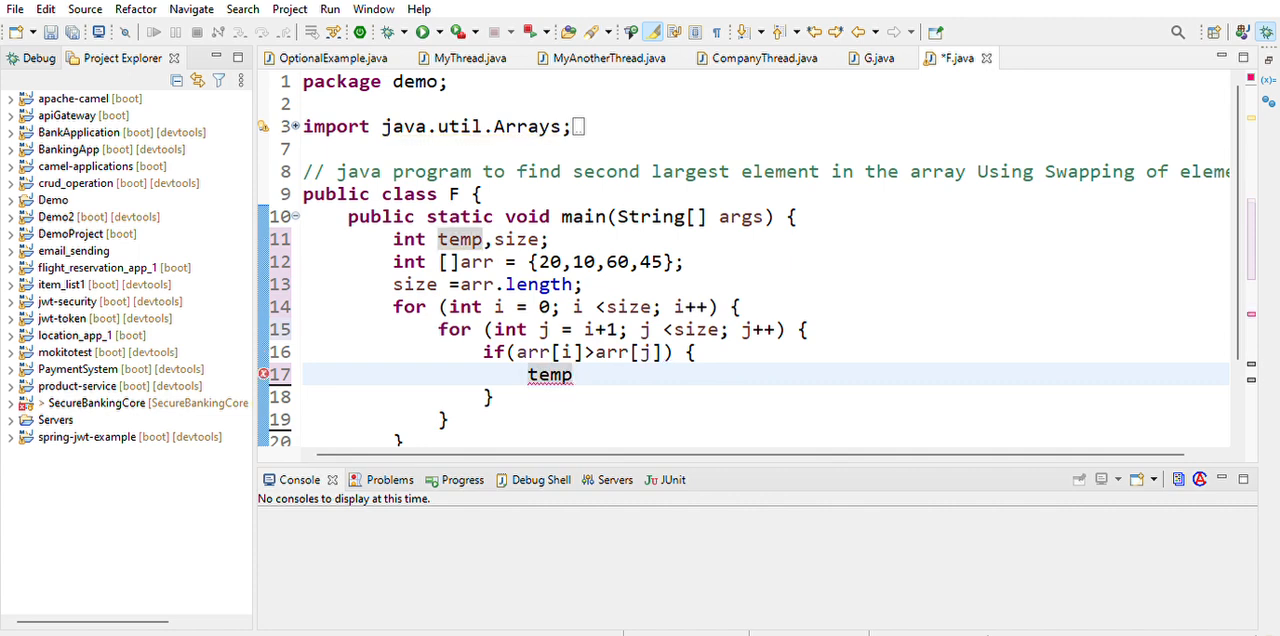
type("=ar")
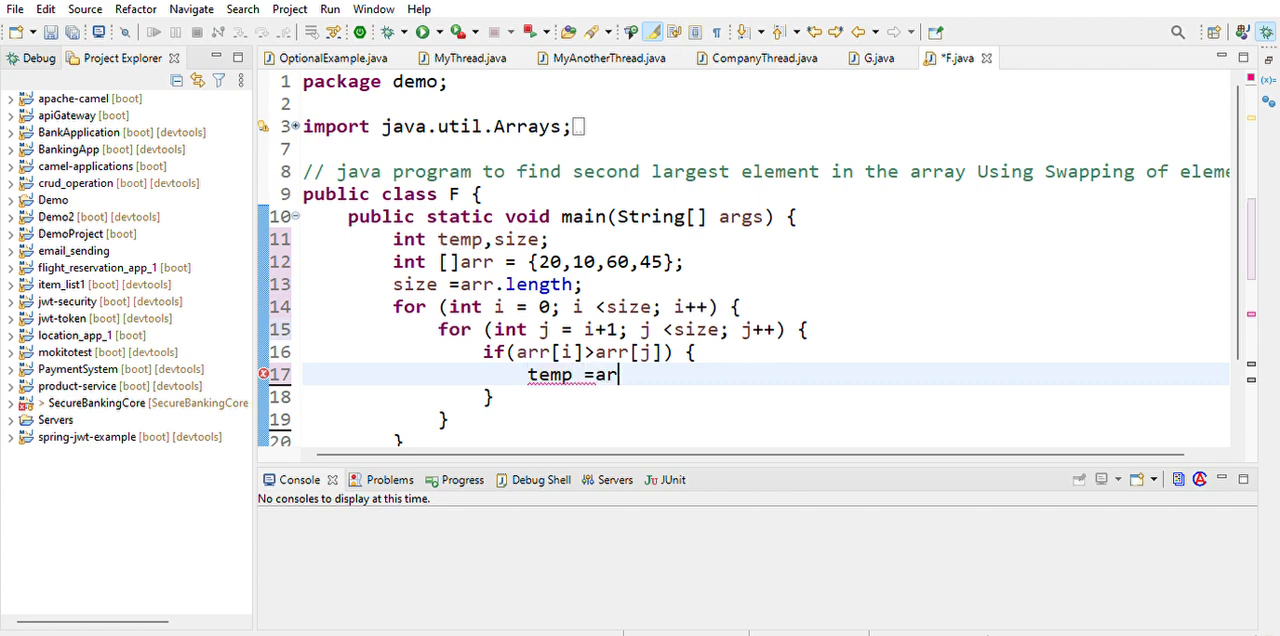
type("r[i]]")
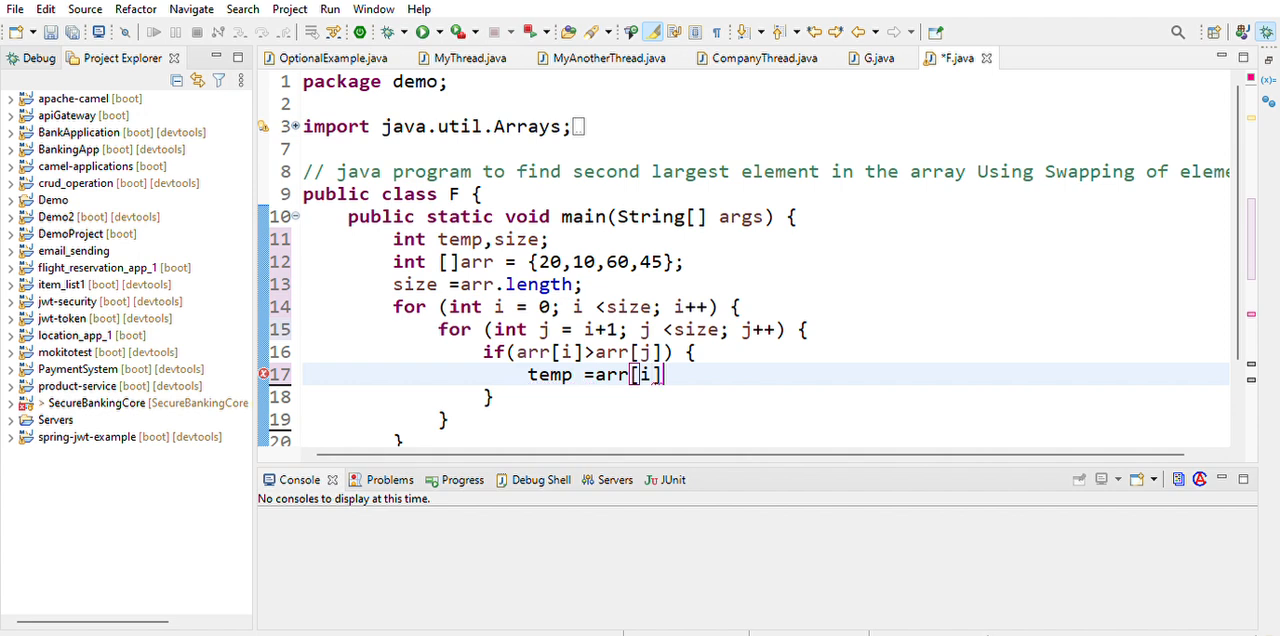
type(";")
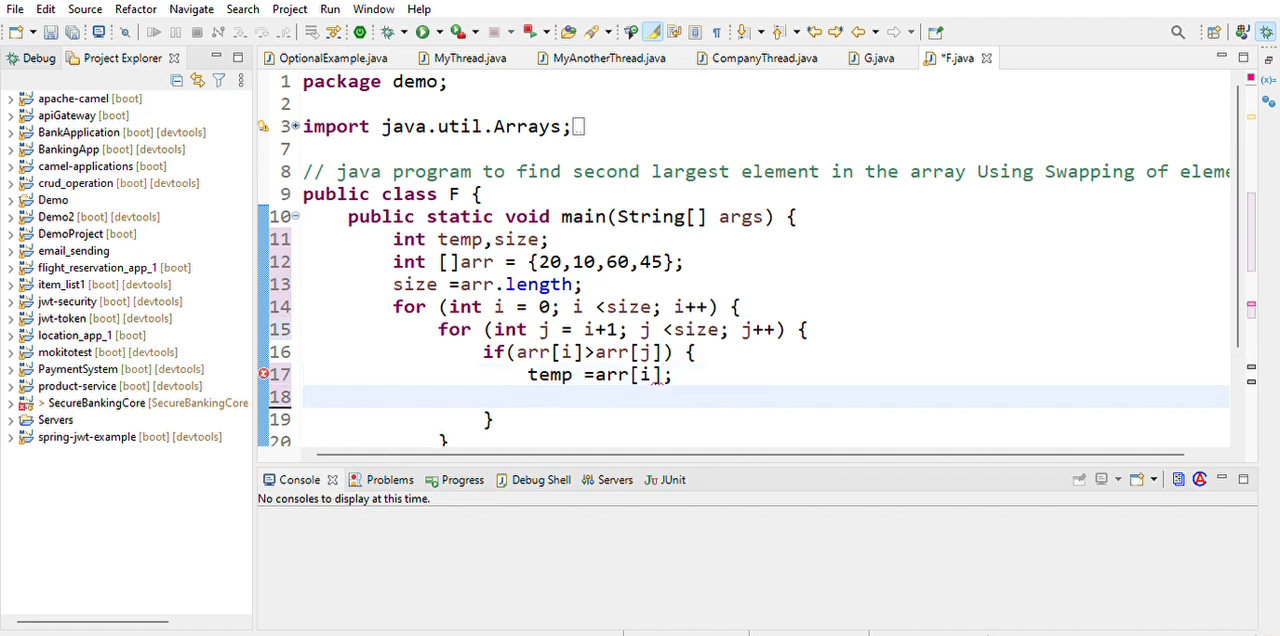
type("arrr")
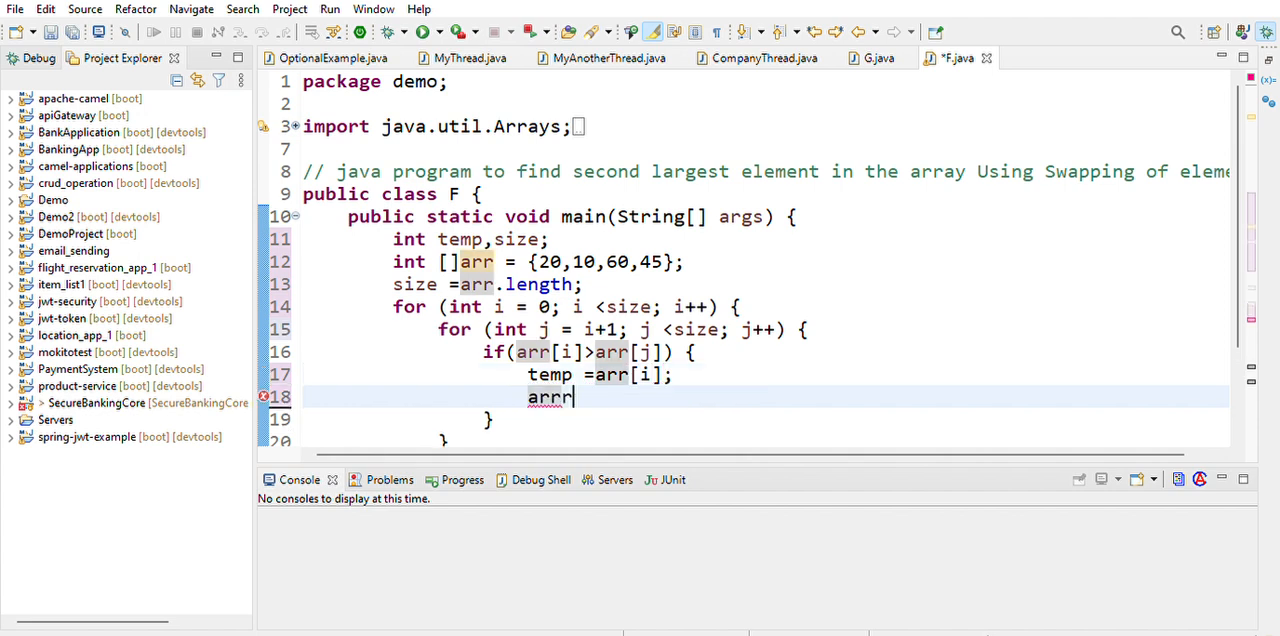
type("[]")
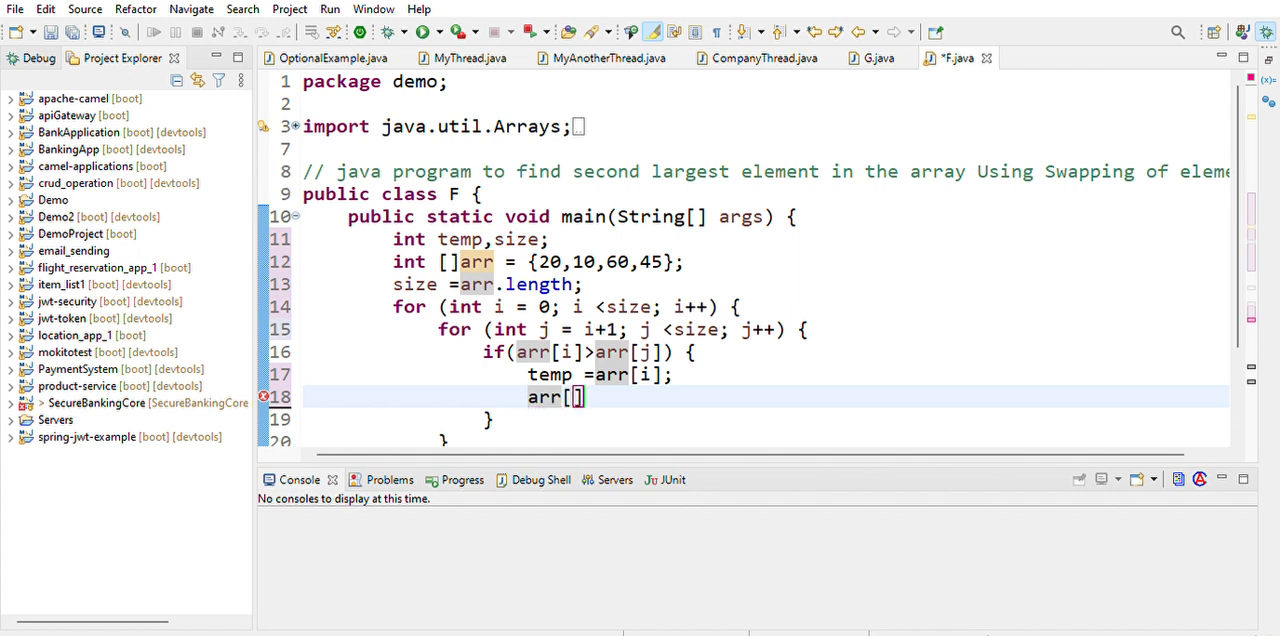
type("i")
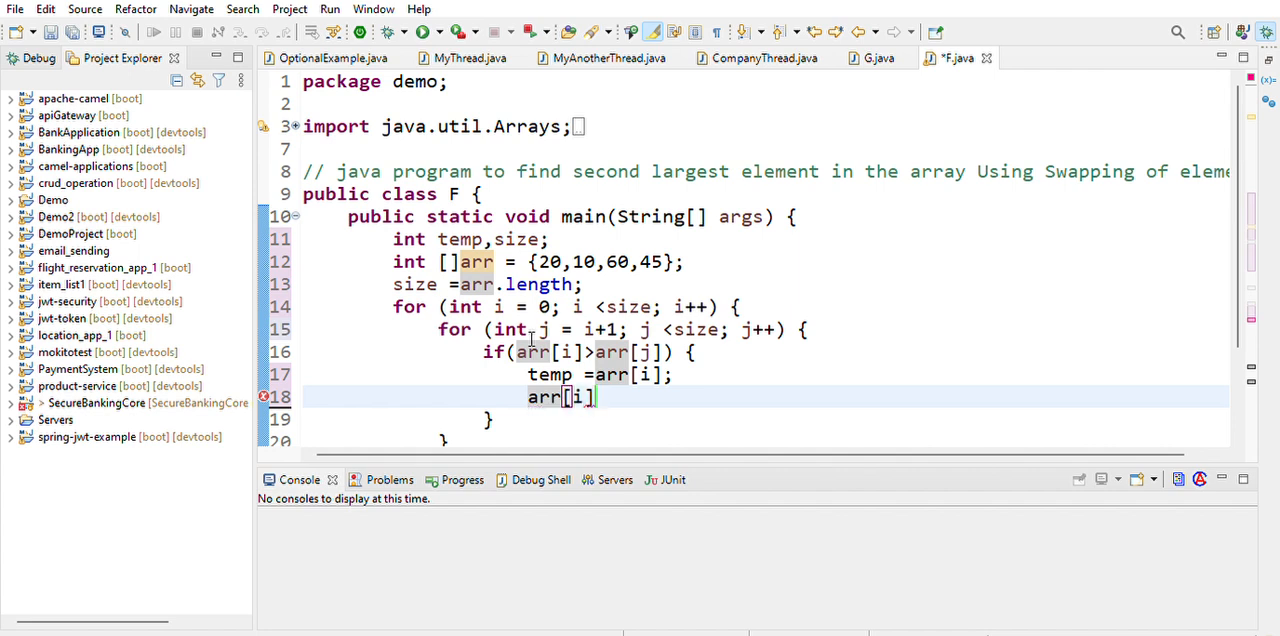
type("=arr[j];")
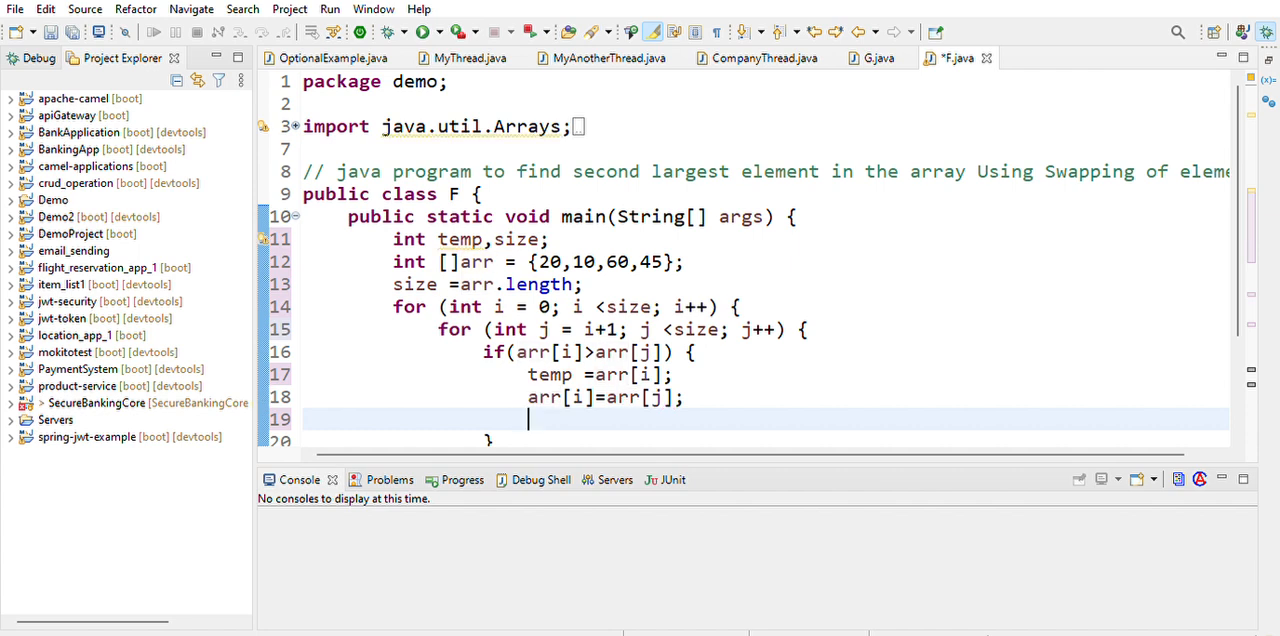
type("arr[]")
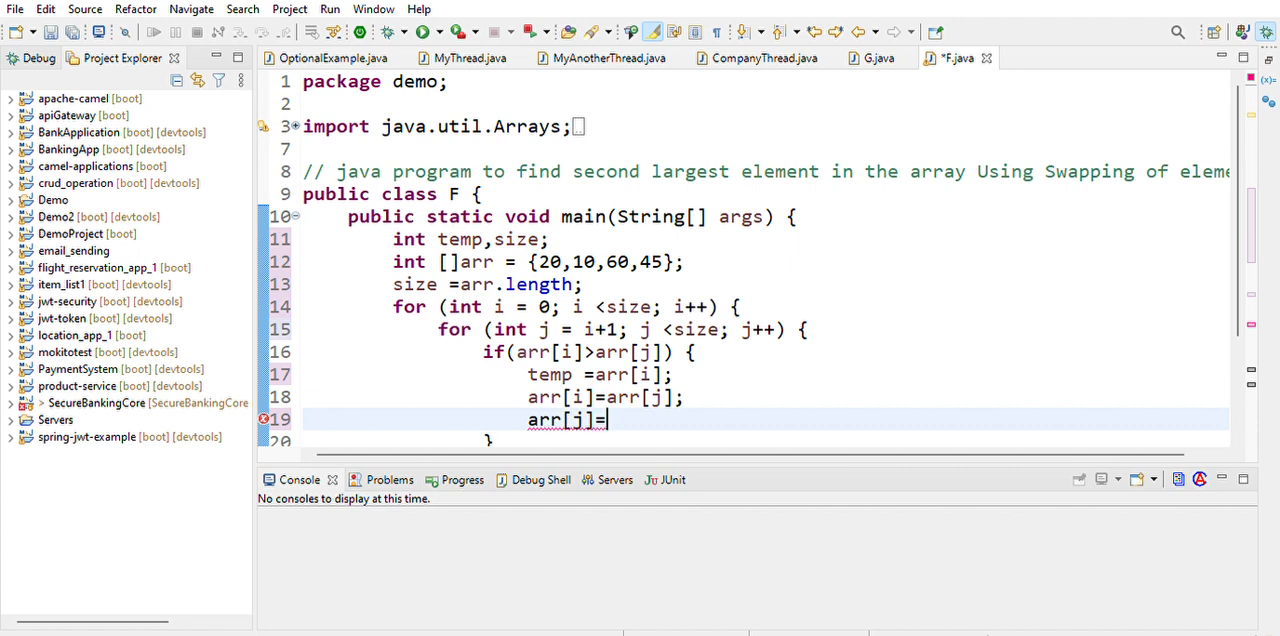
type("temp")
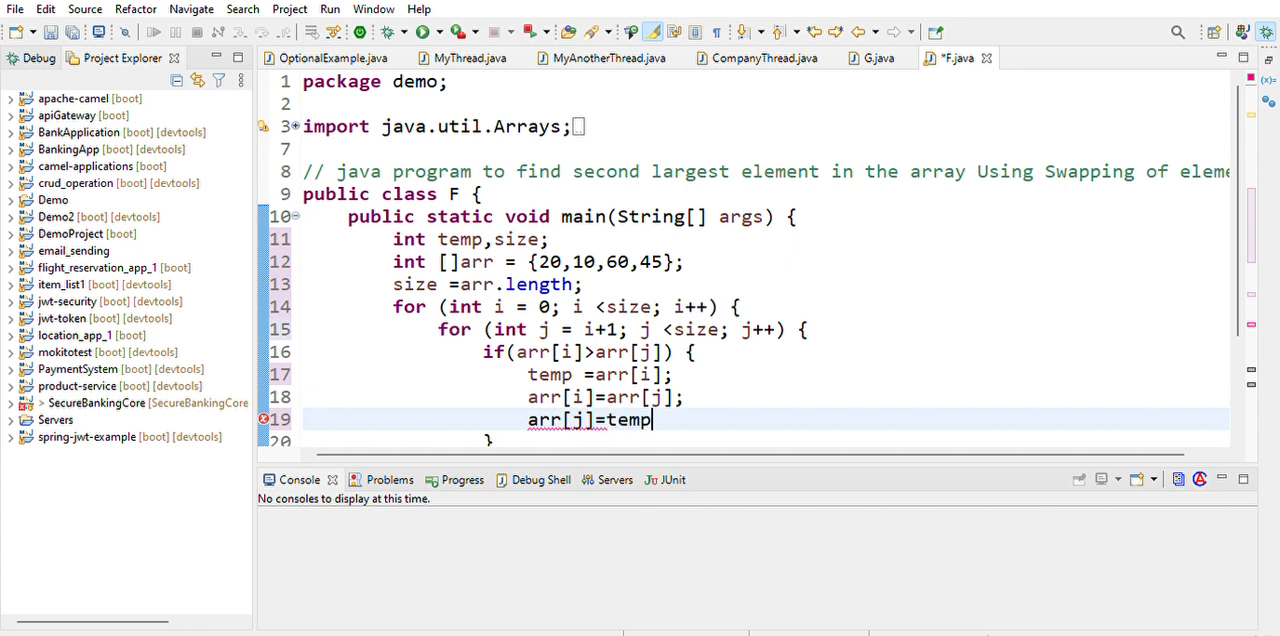
type(";")
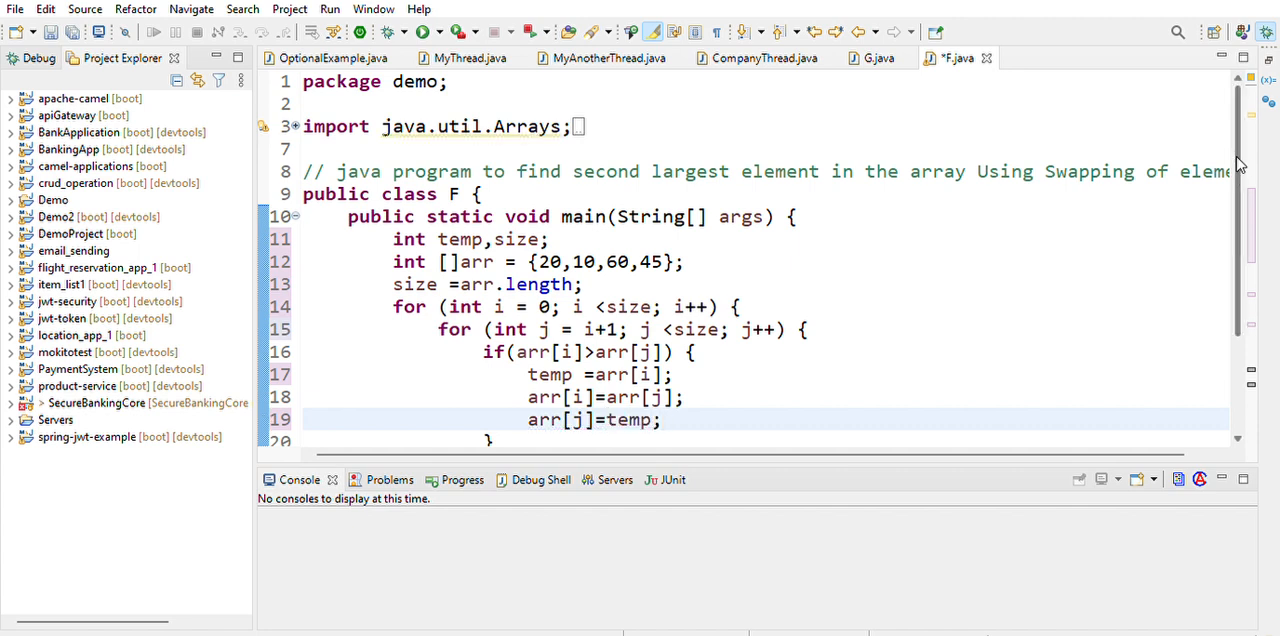
scroll("down", 3)
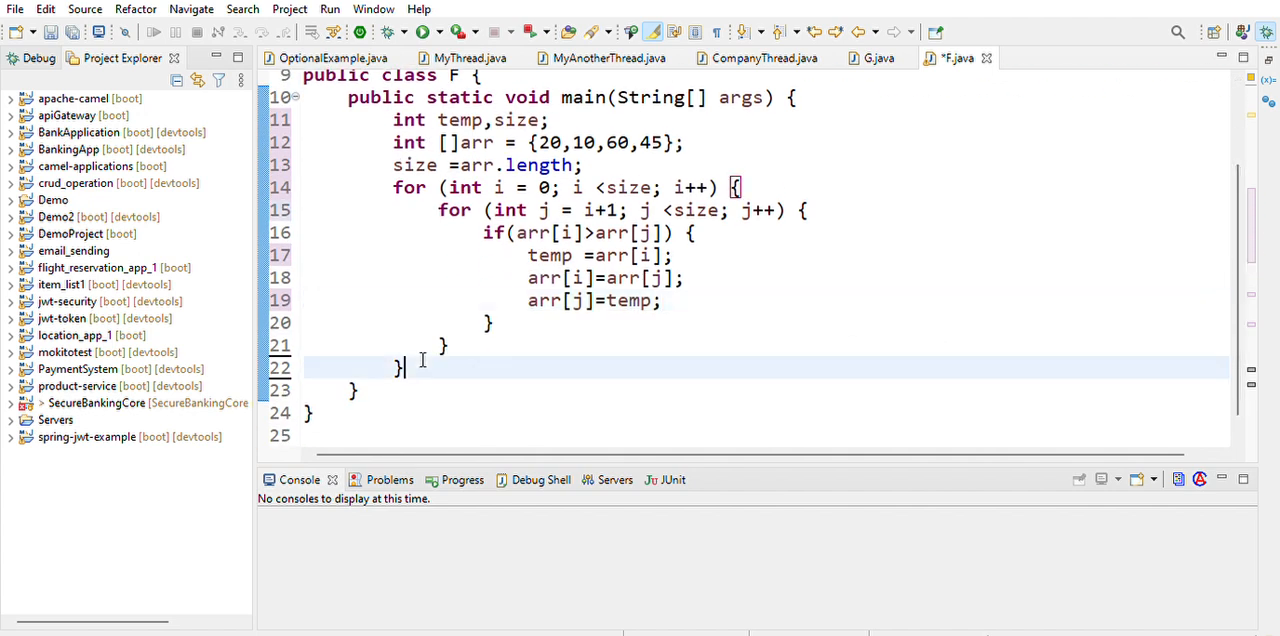
Add System.out.println("second largest element is: "+arr[size-2]) using the syso template
type("syso")
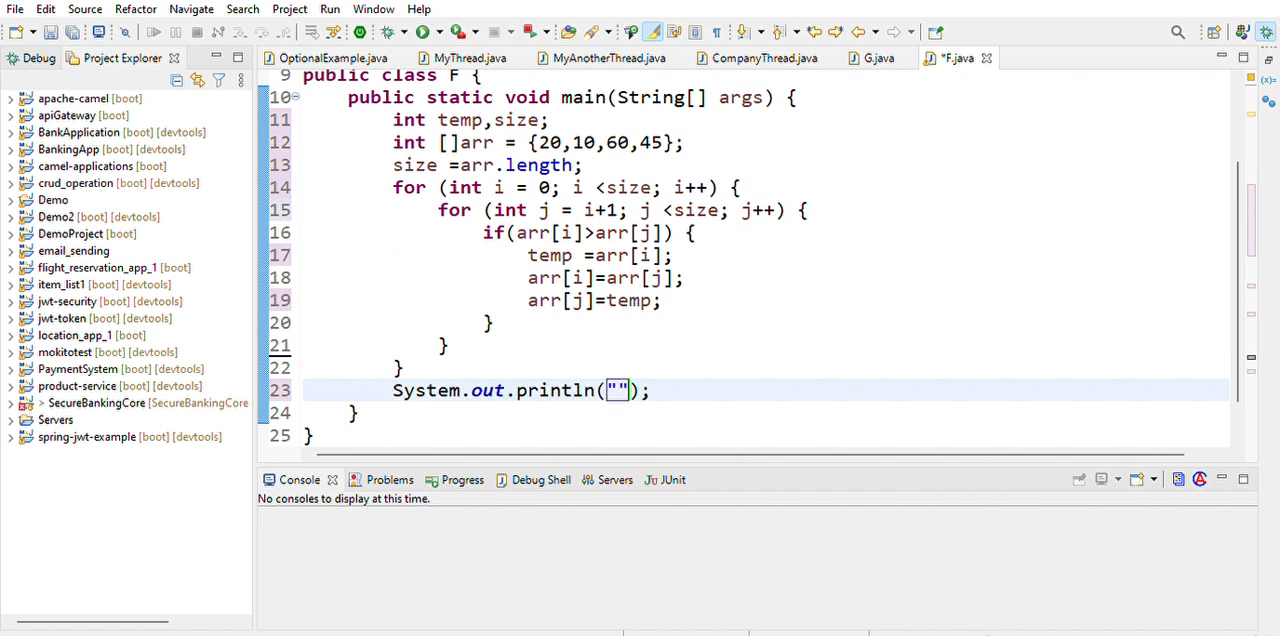
type("second largest elem")
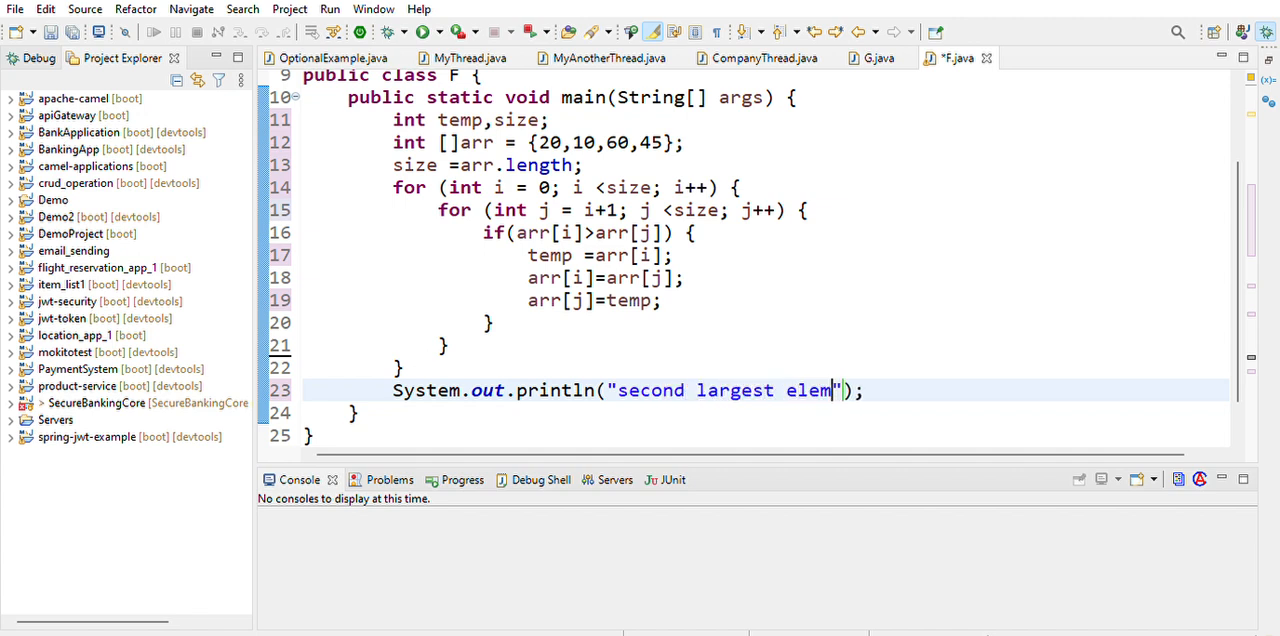
type("ent i")
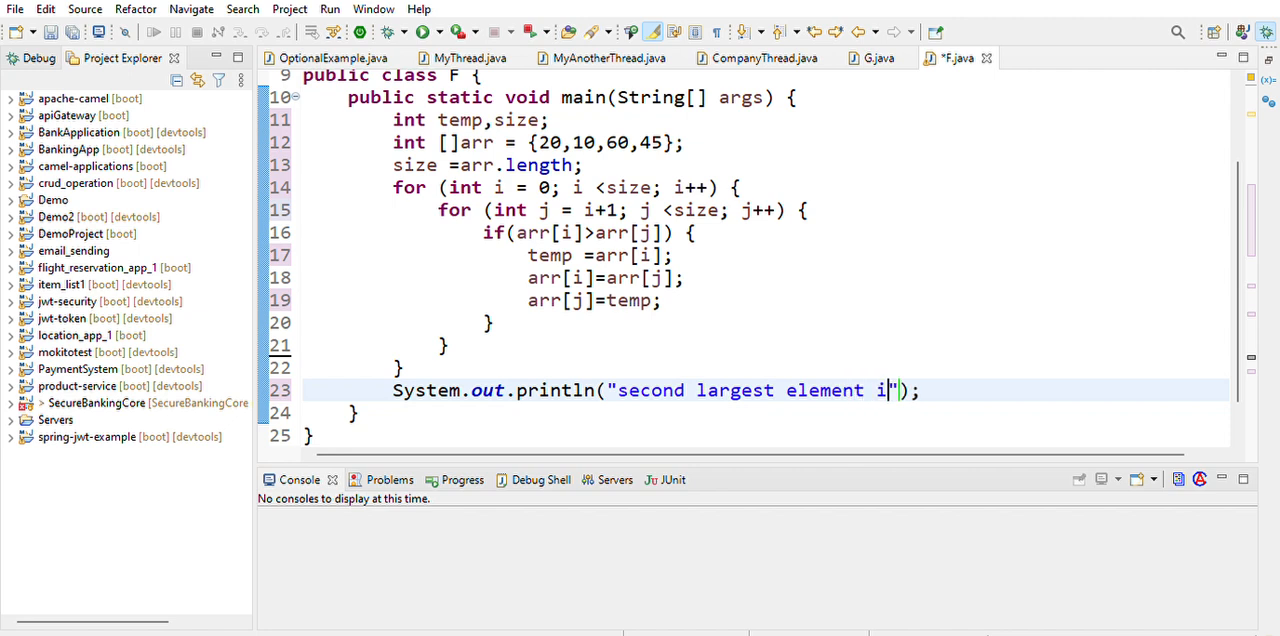
type("s: \"+")
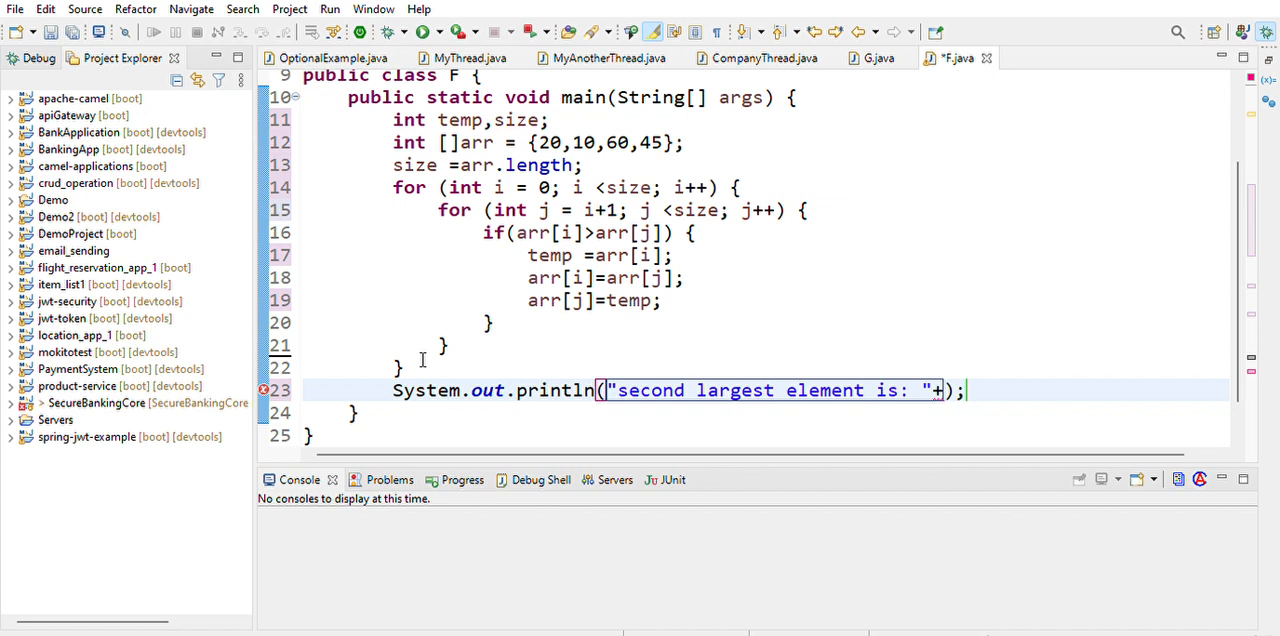
type("arr[")
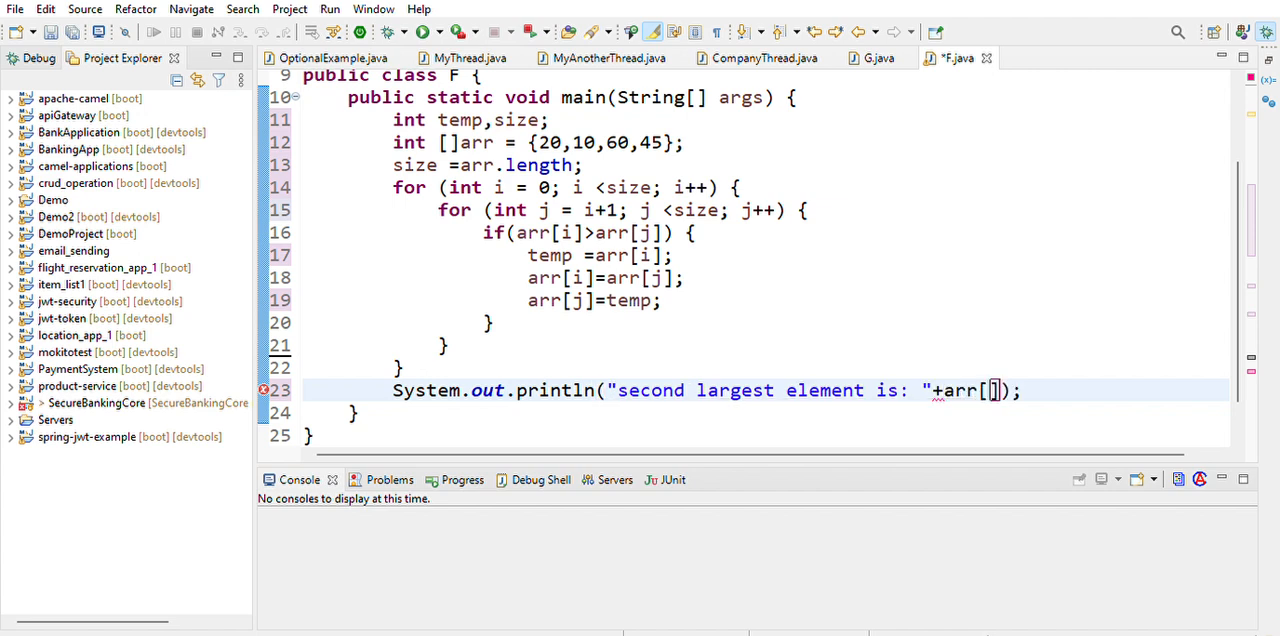
type("size")
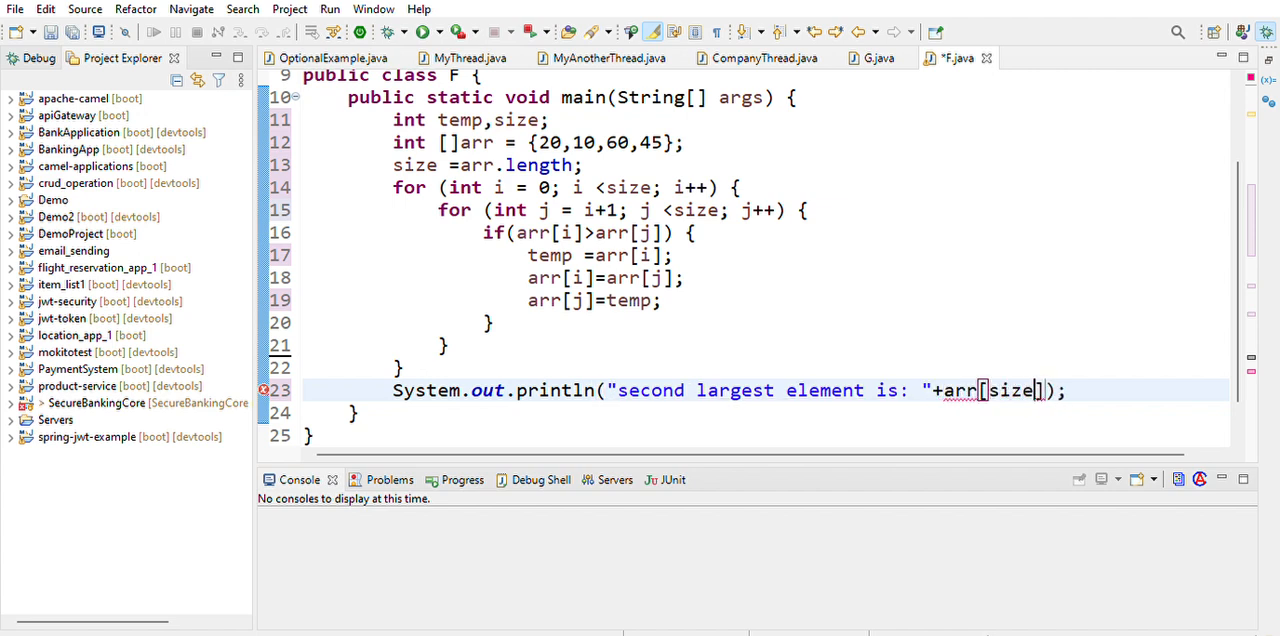
type("-2")
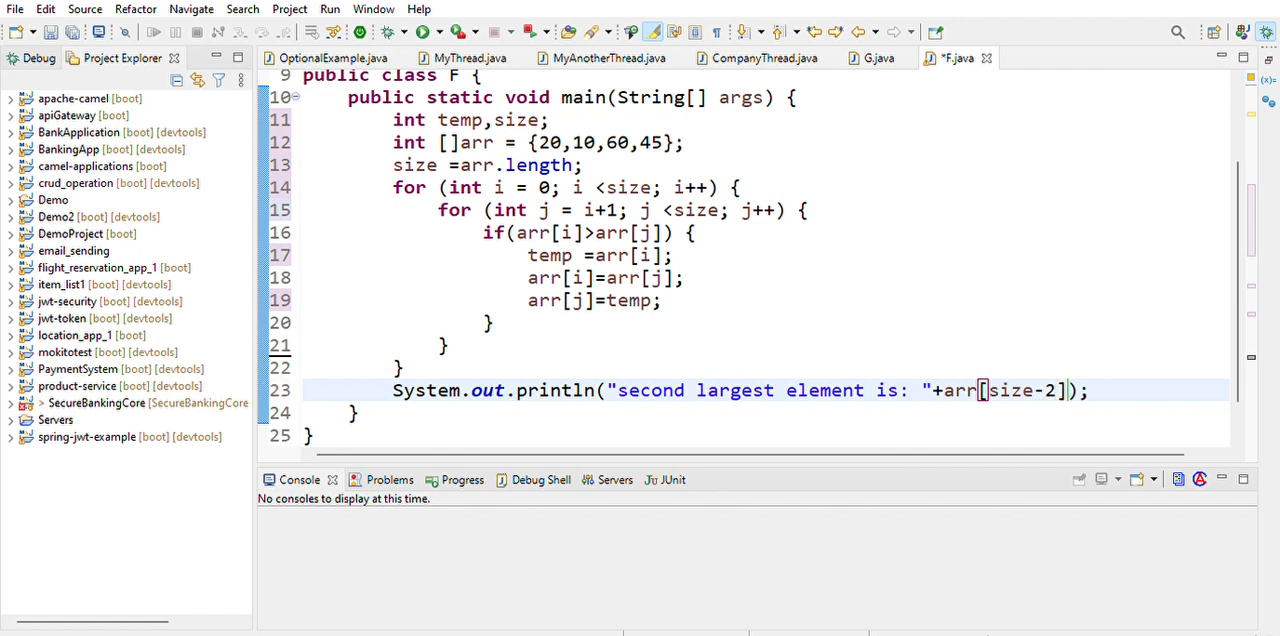
Save F.java and run it to show the second largest element, 45
key("Ctrl+s")
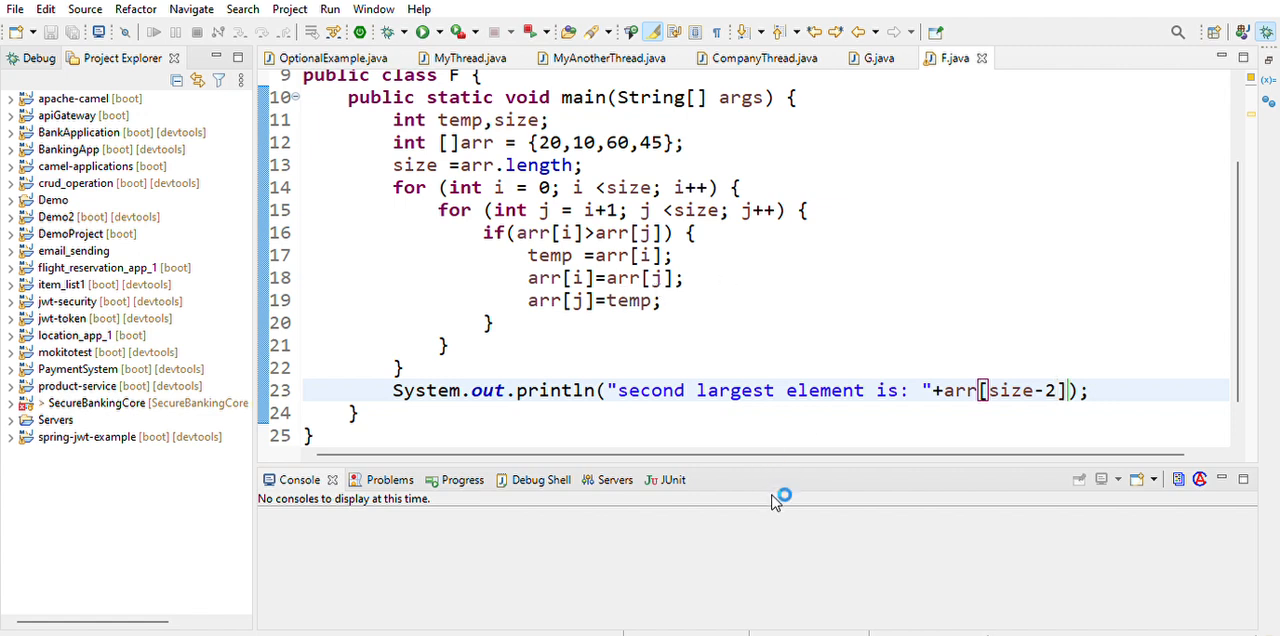
mouse_move(531, 506)
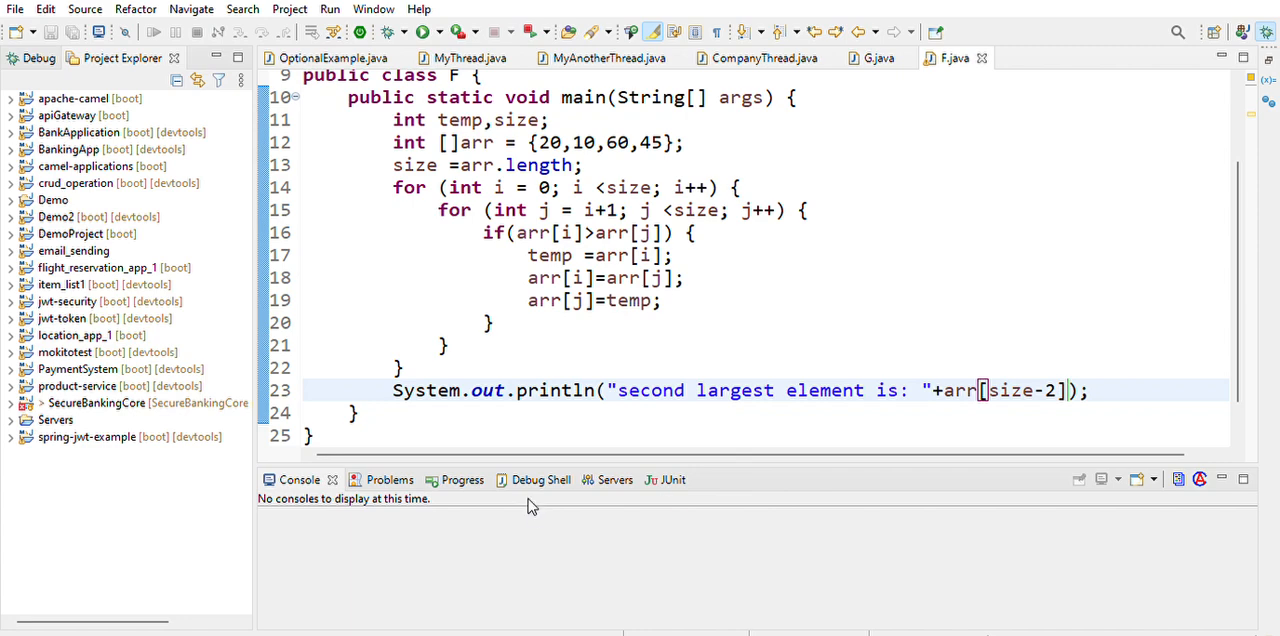
left_click(360, 32)
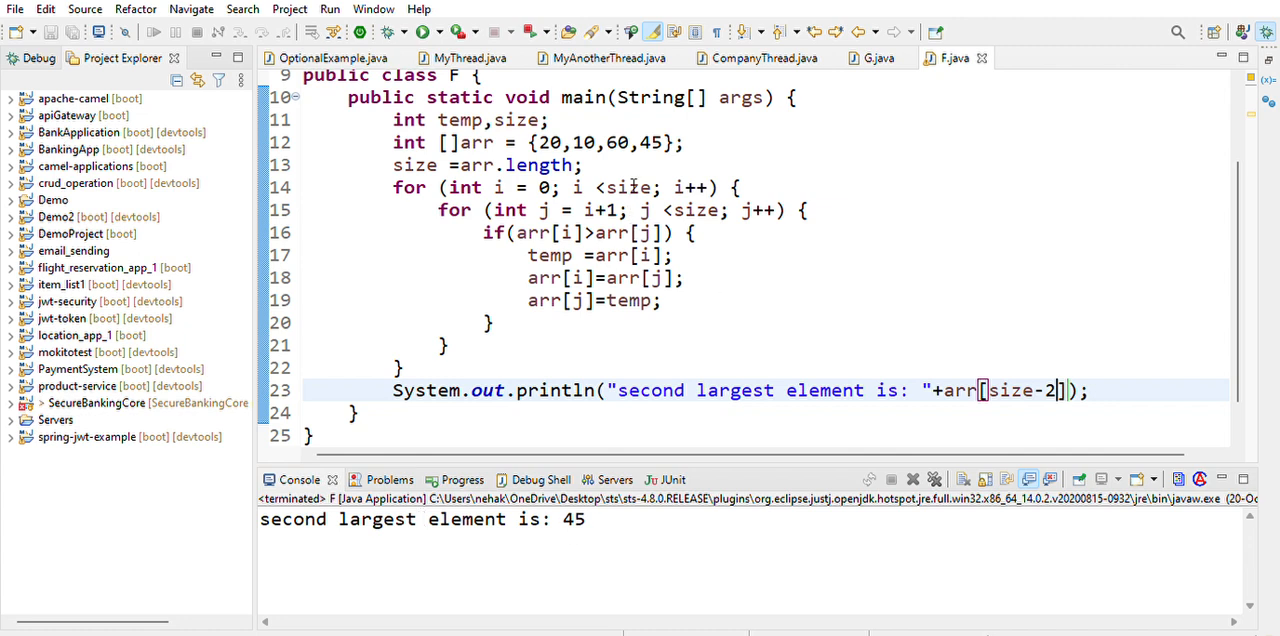
mouse_move(632, 135)
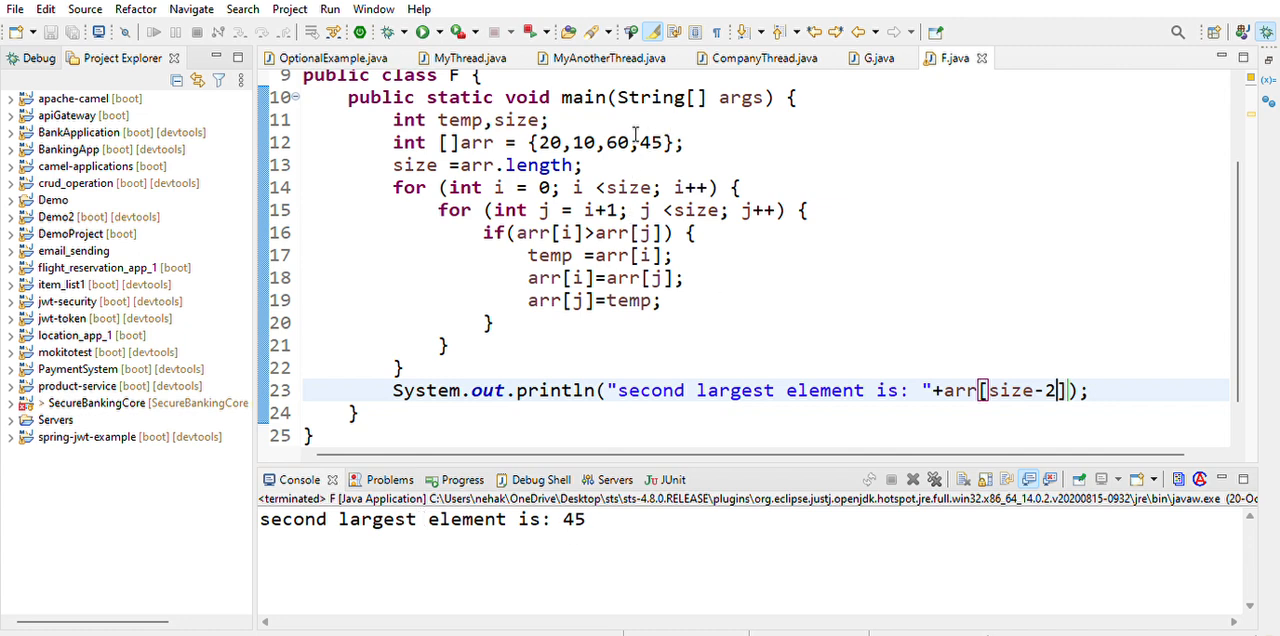